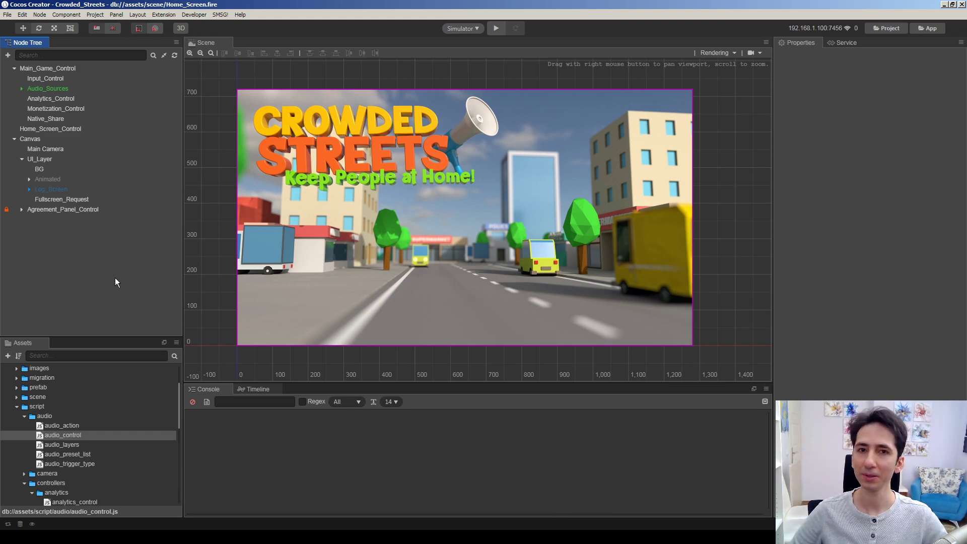
{"action": "mouse_move", "coordinate": [98, 303]}
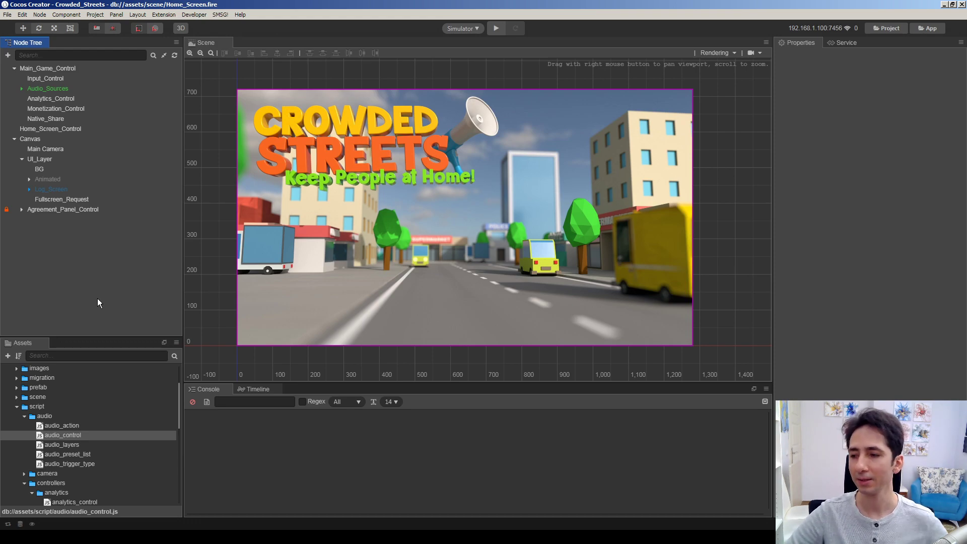
Step: Review the Component class overview and its Methods list noting __preload runs before onLoad
{"action": "left_click", "coordinate": [96, 355]}
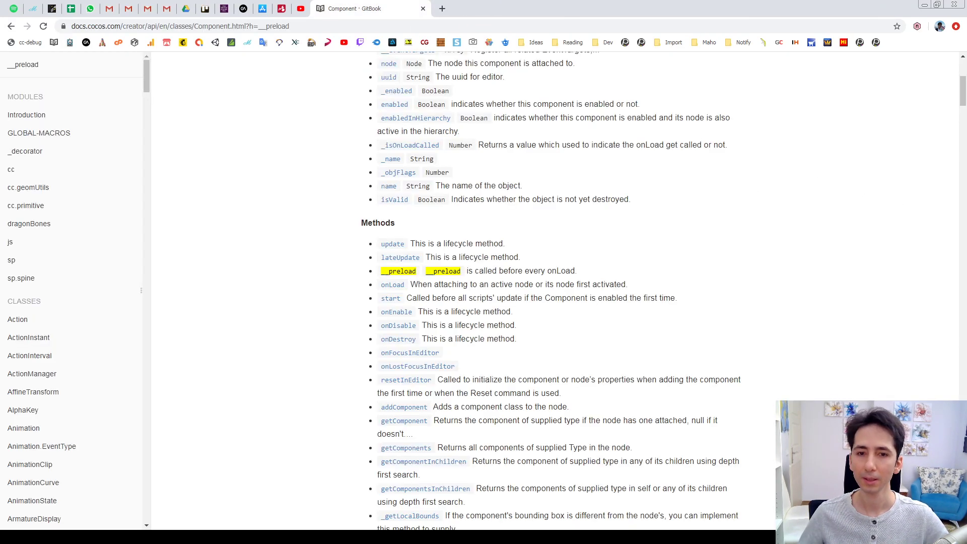
{"action": "scroll", "scroll_direction": "up", "scroll_amount": 3}
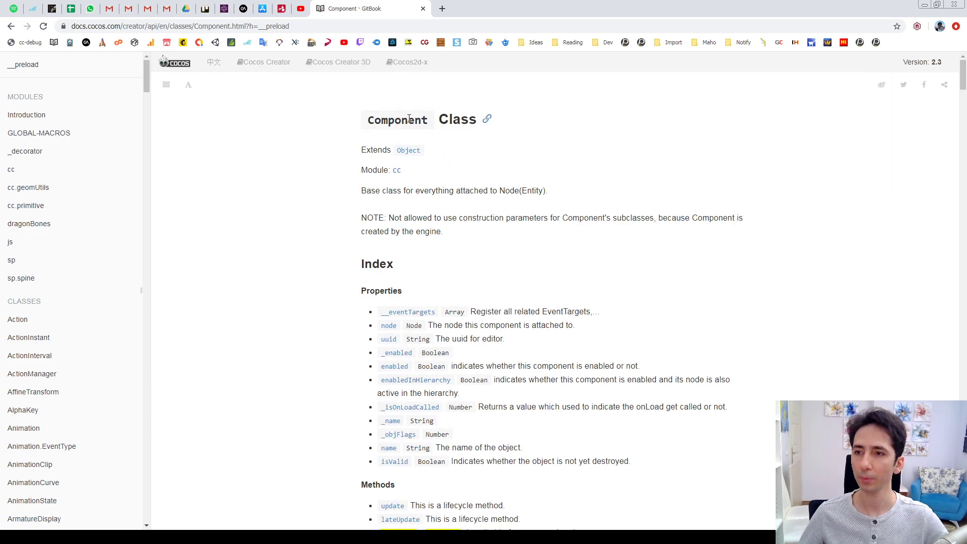
{"action": "mouse_move", "coordinate": [961, 71]}
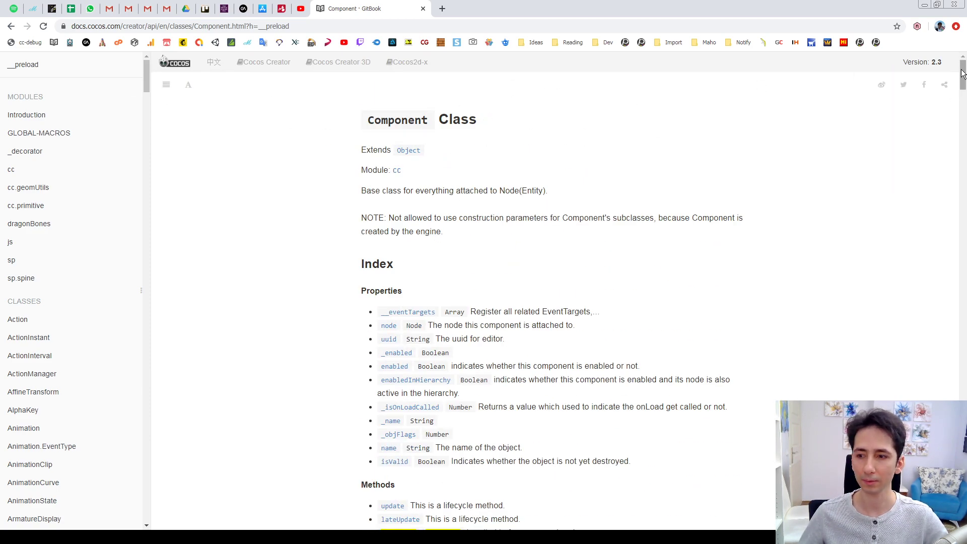
{"action": "scroll", "scroll_direction": "down", "scroll_amount": 3}
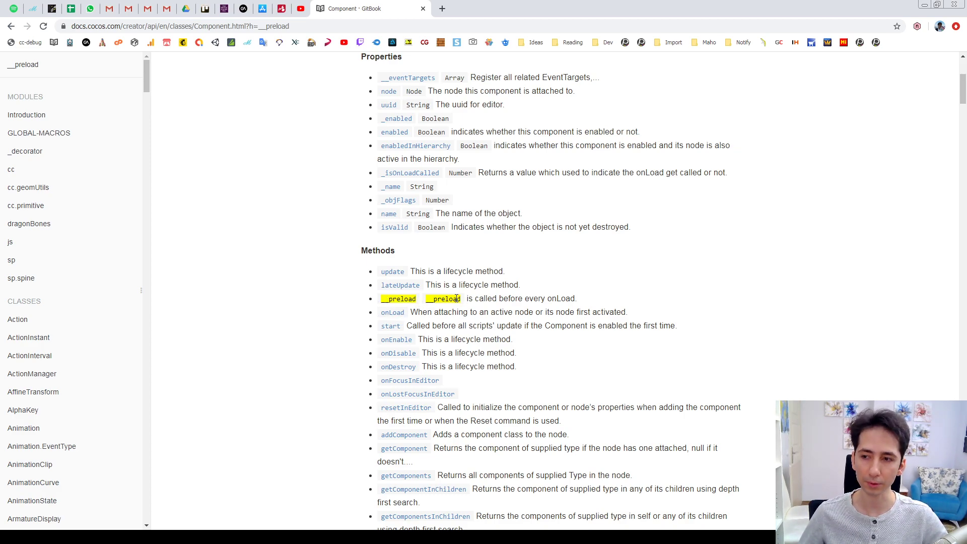
{"action": "mouse_move", "coordinate": [442, 267]}
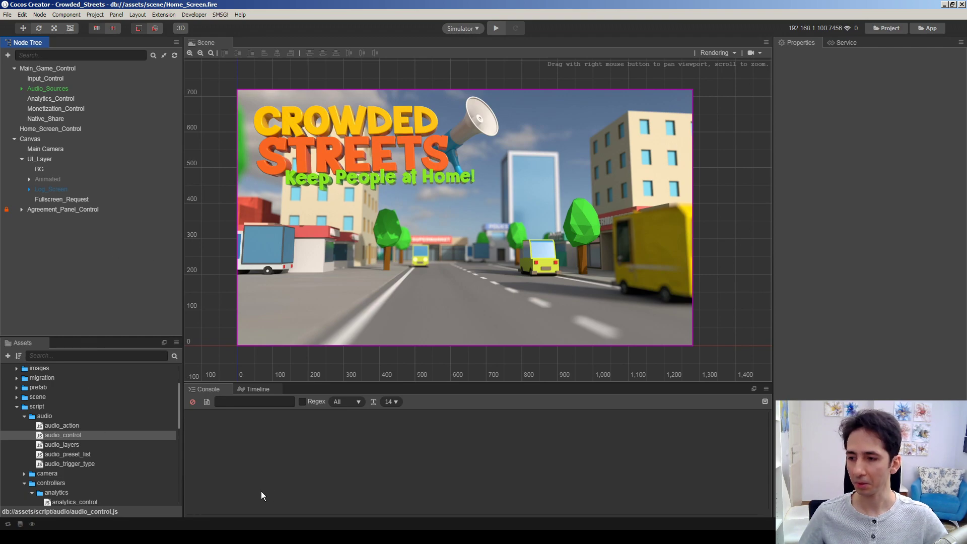
{"action": "left_click", "coordinate": [208, 388]}
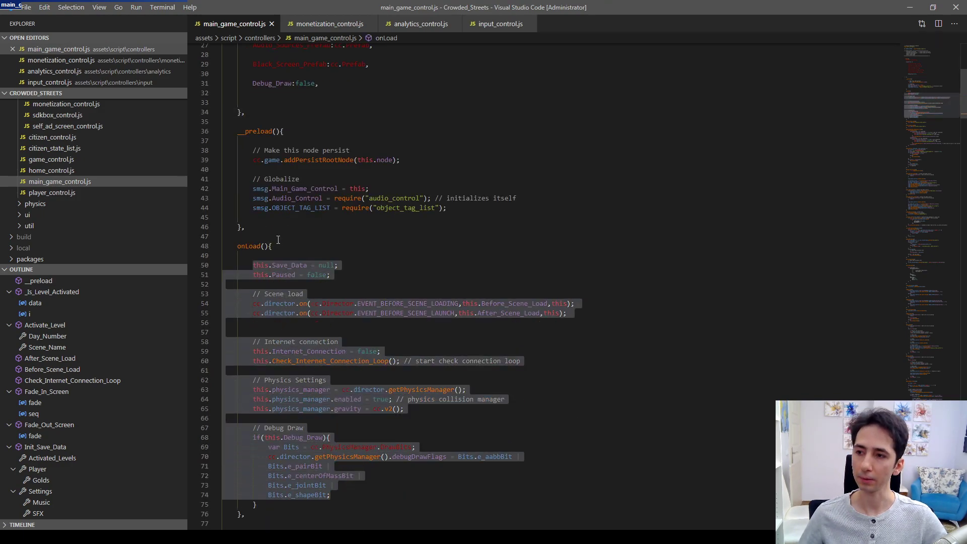
{"action": "scroll", "scroll_direction": "down", "scroll_amount": 3}
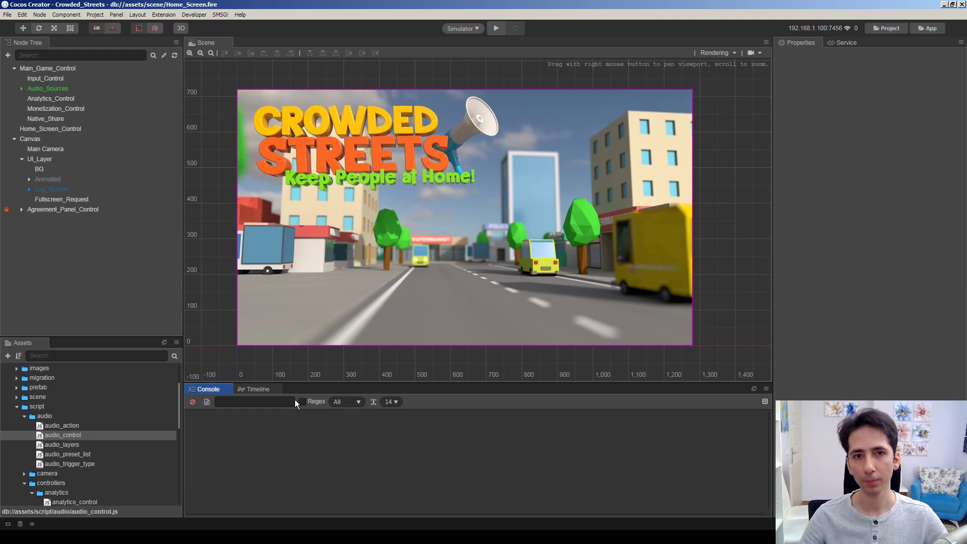
{"action": "left_click", "coordinate": [47, 68]}
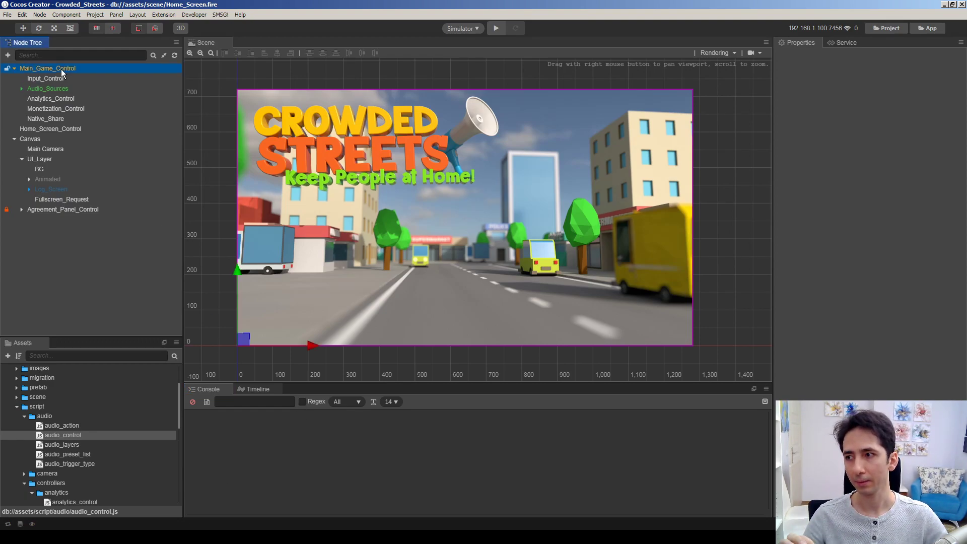
{"action": "left_click", "coordinate": [47, 68]}
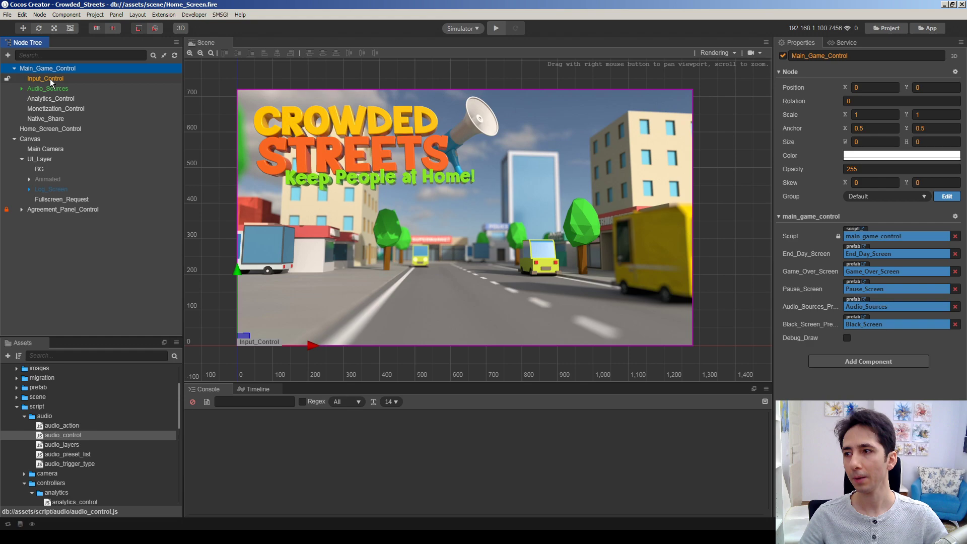
{"action": "left_click", "coordinate": [47, 67]}
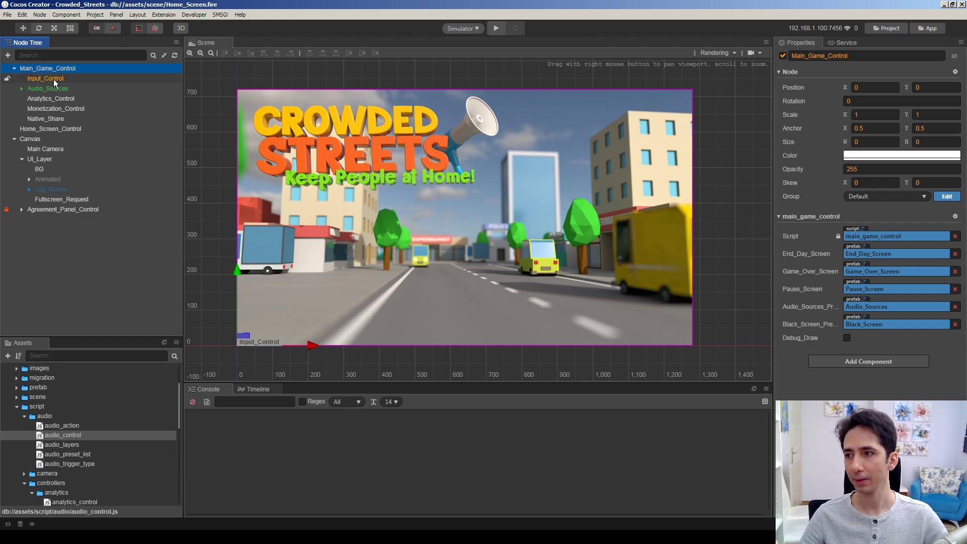
{"action": "left_click", "coordinate": [50, 98]}
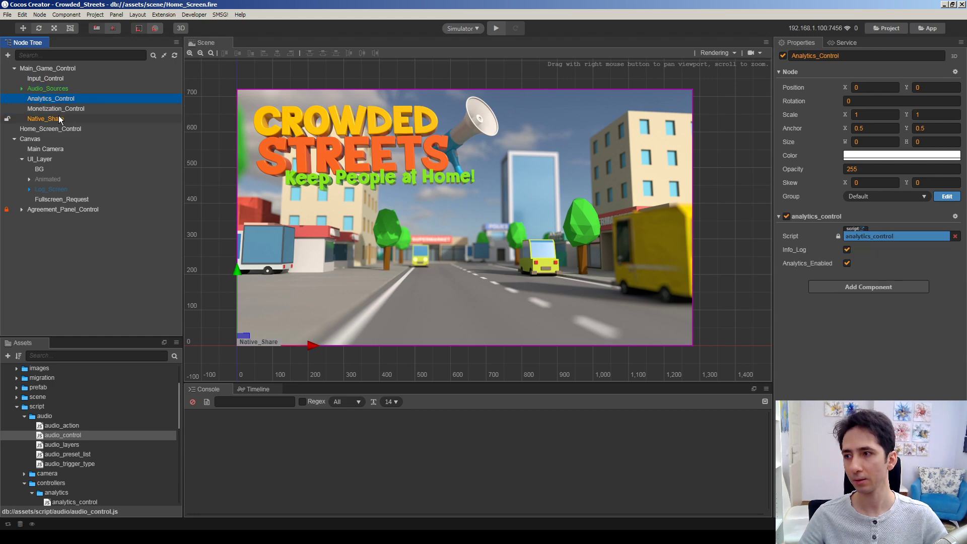
{"action": "left_click", "coordinate": [45, 118]}
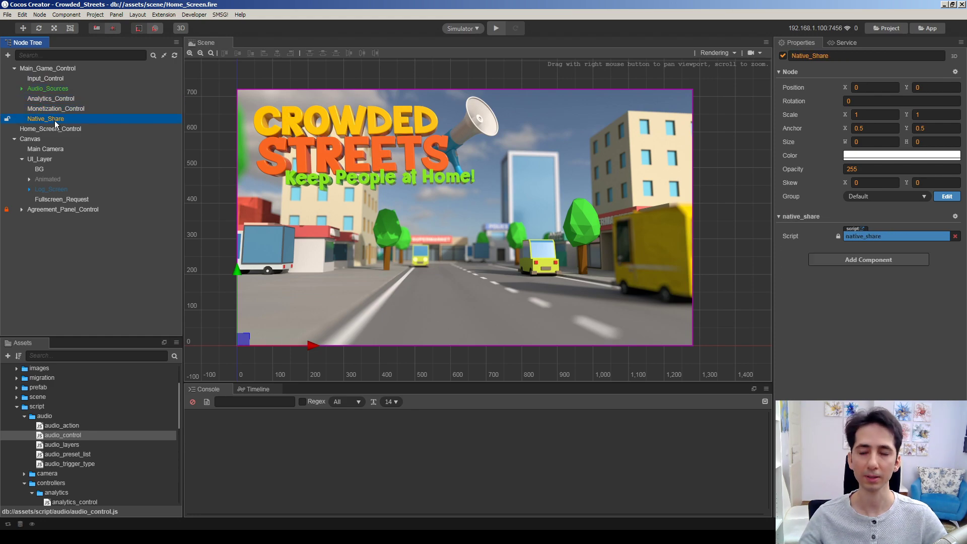
{"action": "left_click", "coordinate": [47, 68]}
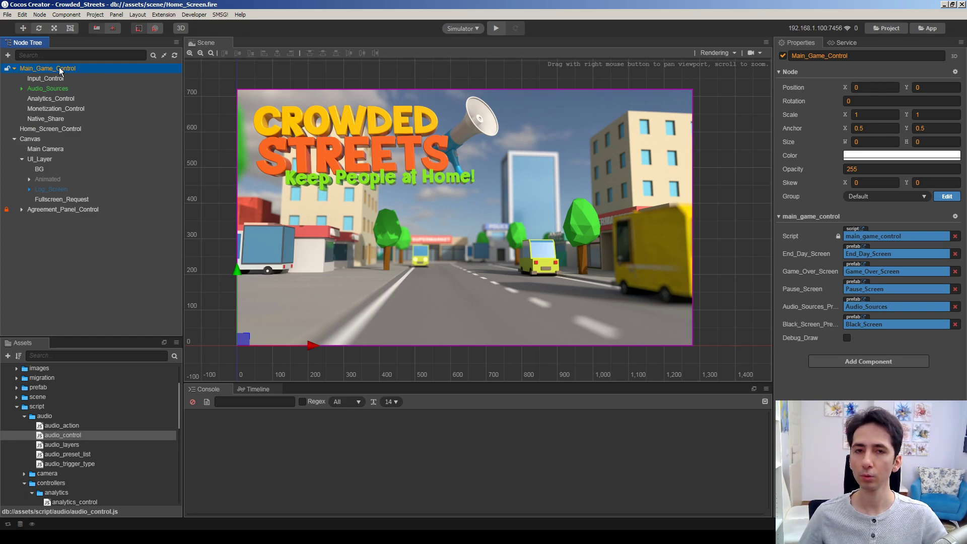
{"action": "left_click", "coordinate": [6, 68]}
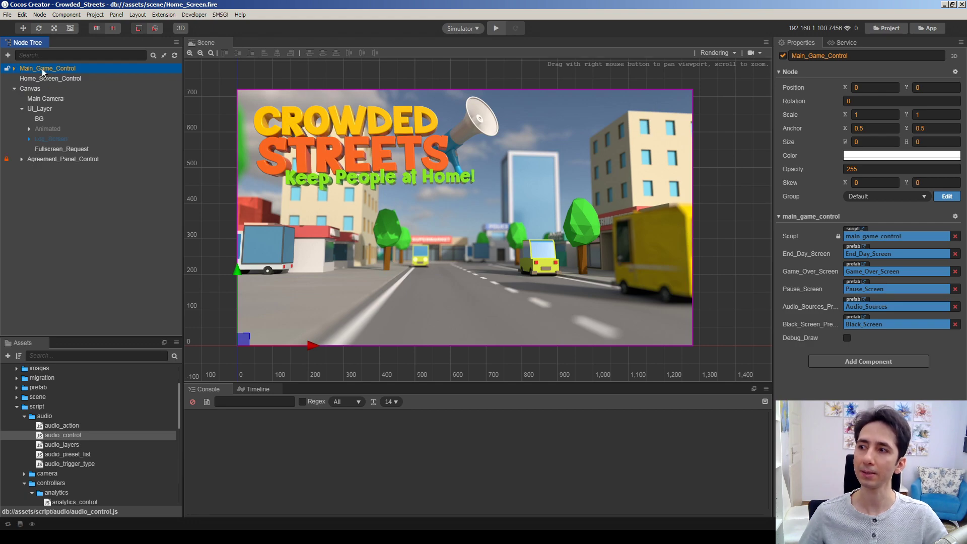
{"action": "left_click", "coordinate": [13, 67]}
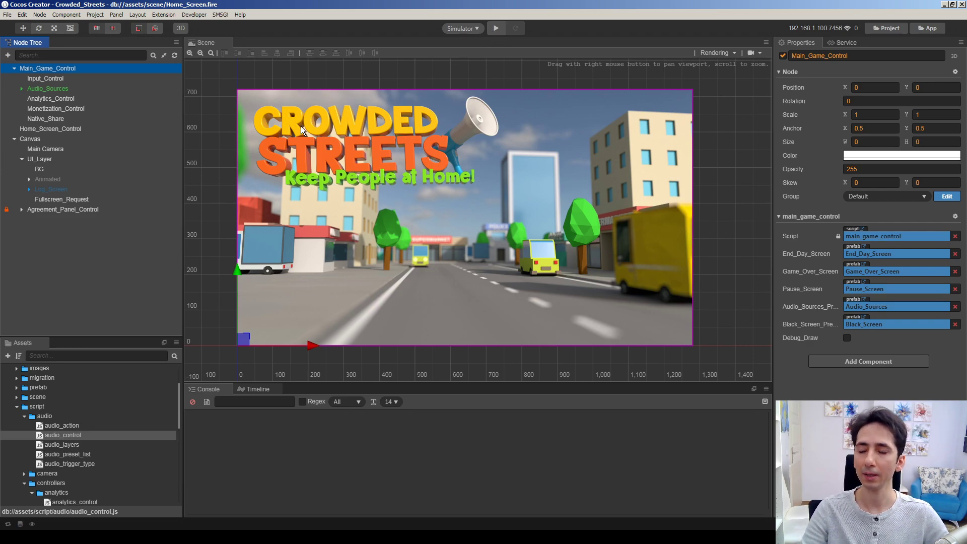
{"action": "mouse_move", "coordinate": [262, 147]}
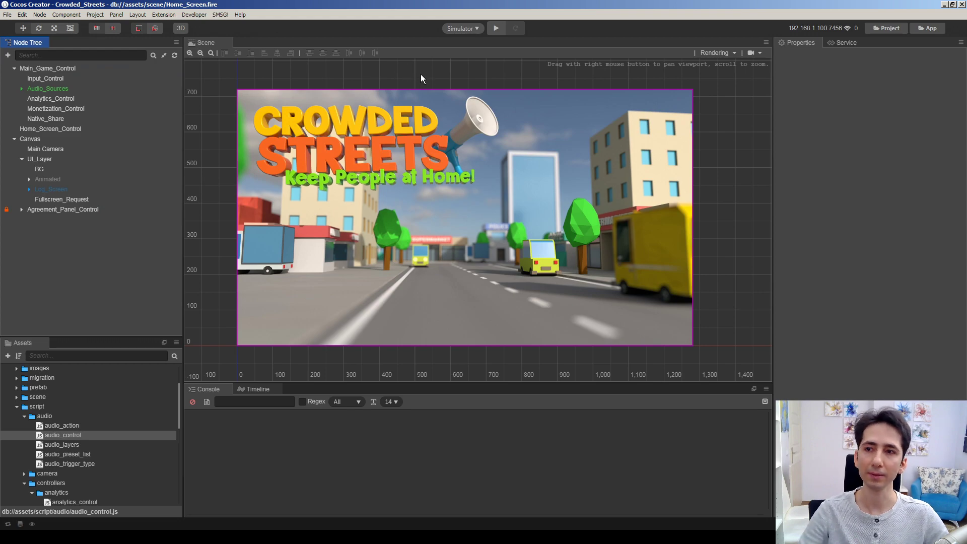
Step: Run Crowded Streets in the simulator, start the first street level, pause and resume, then close it
{"action": "left_click", "coordinate": [495, 28]}
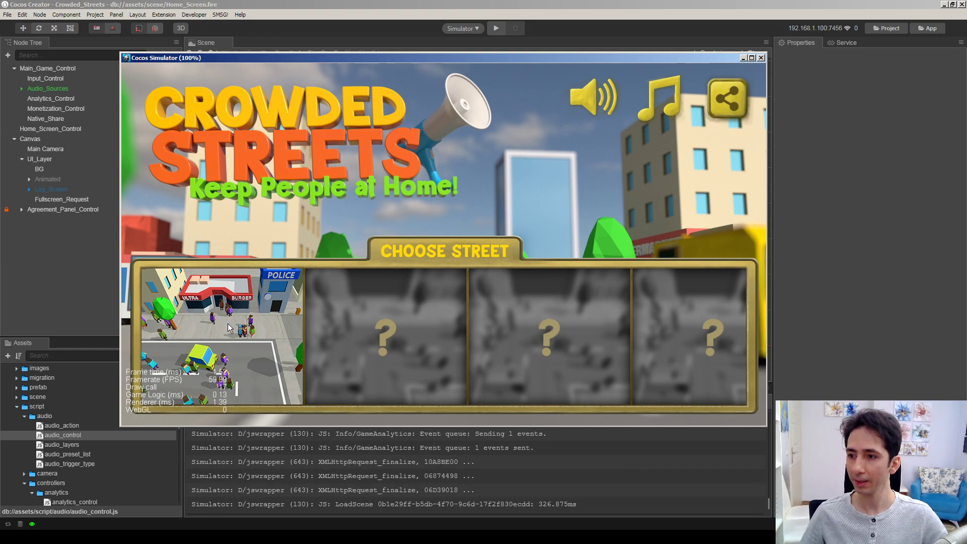
{"action": "left_click", "coordinate": [222, 333]}
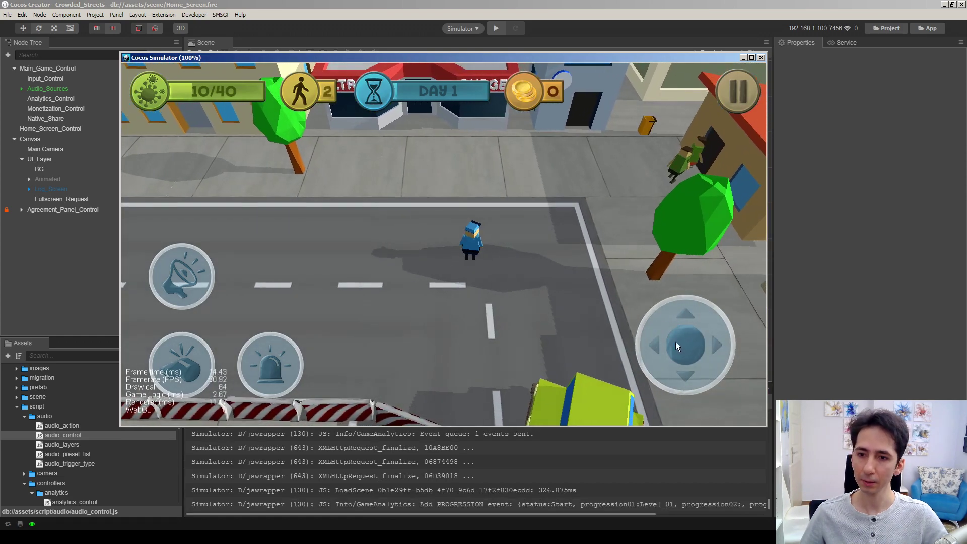
{"action": "left_click", "coordinate": [737, 92]}
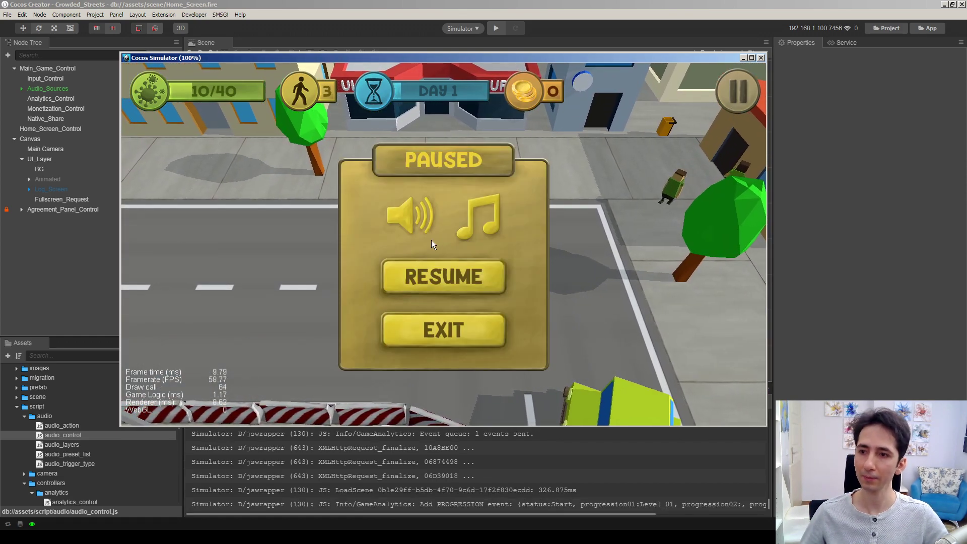
{"action": "left_click", "coordinate": [443, 276]}
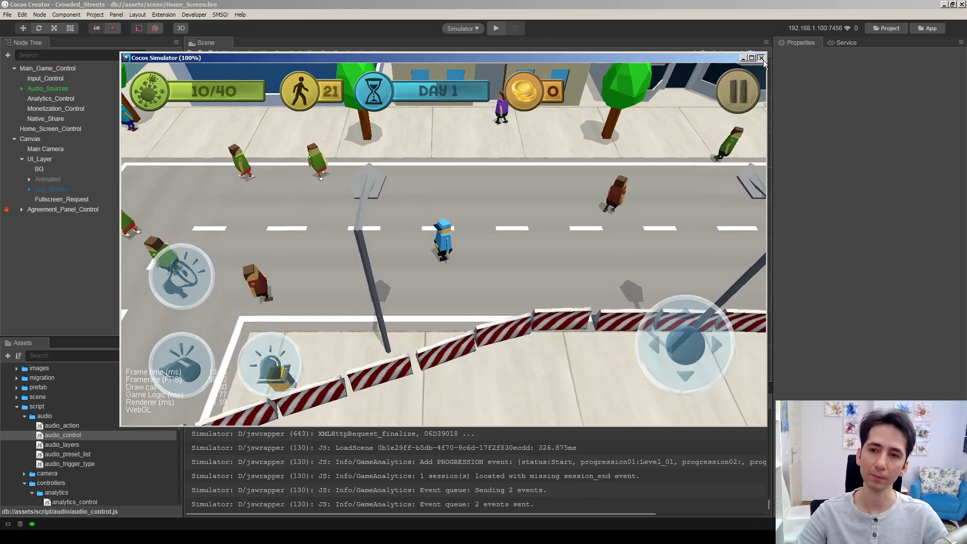
{"action": "left_click", "coordinate": [762, 58]}
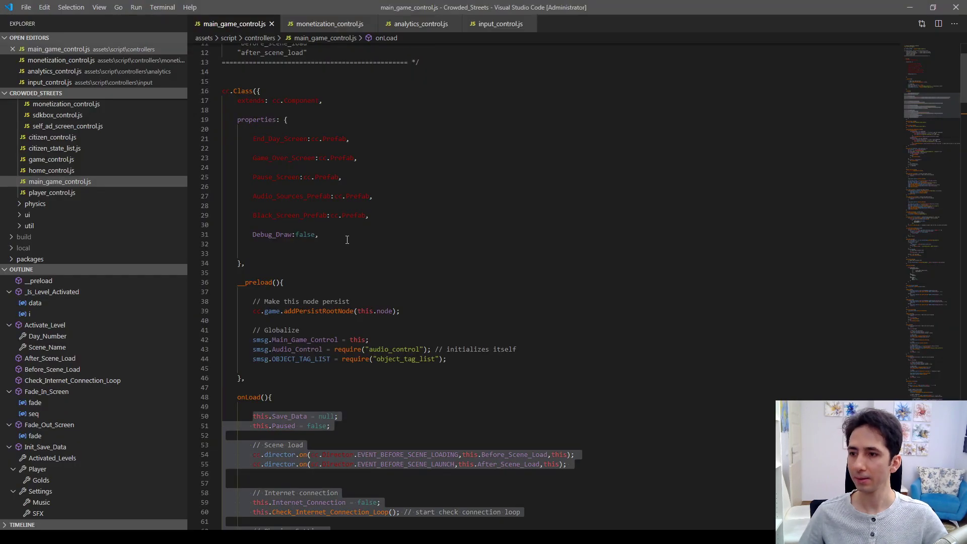
{"action": "scroll", "scroll_direction": "down", "scroll_amount": 3}
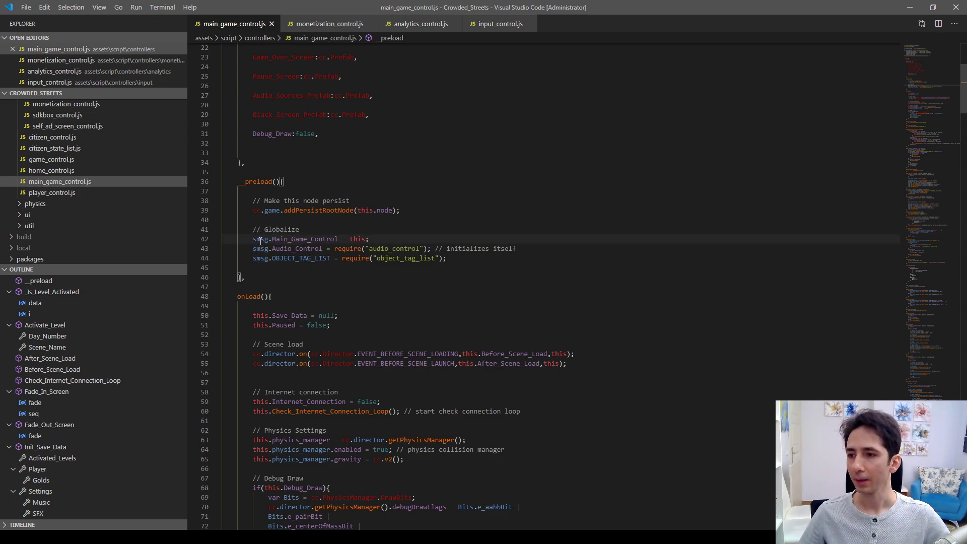
{"action": "double_click", "coordinate": [261, 239]}
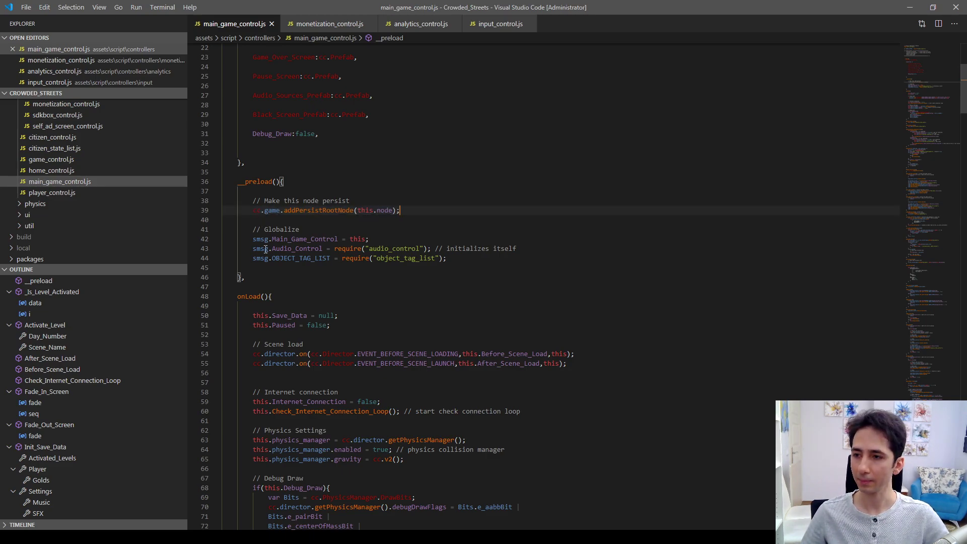
{"action": "scroll", "scroll_direction": "down", "scroll_amount": 3}
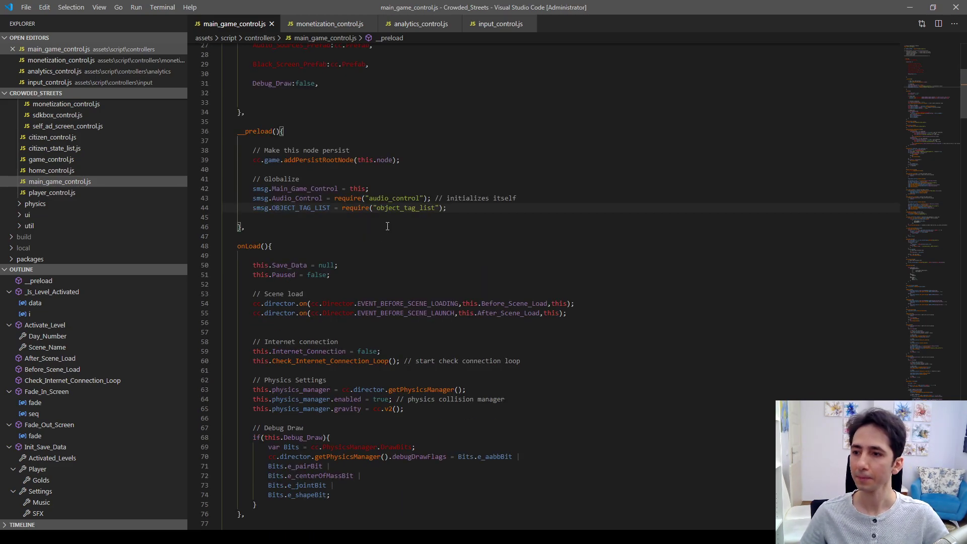
{"action": "scroll", "scroll_direction": "down", "scroll_amount": 3}
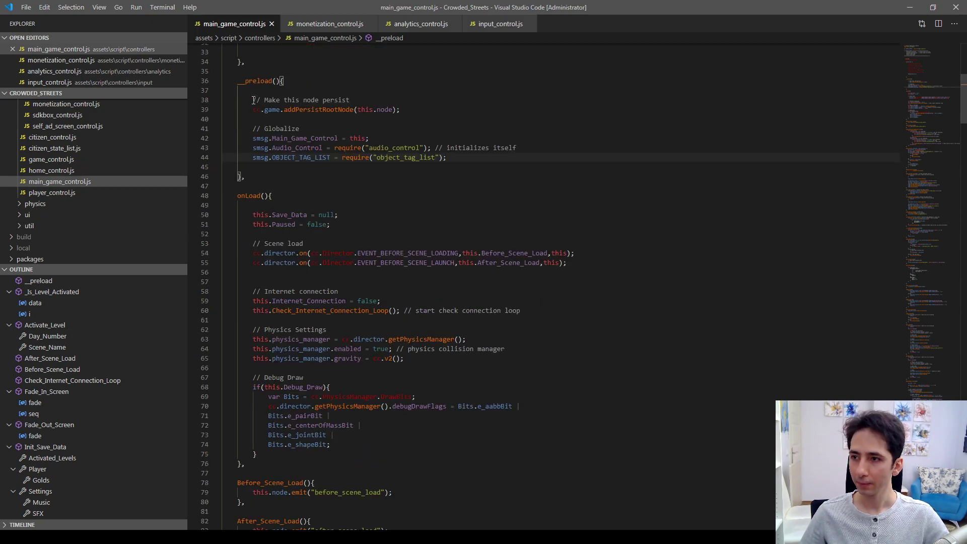
{"action": "left_click_drag", "start_coordinate": [252, 100], "coordinate": [446, 157]}
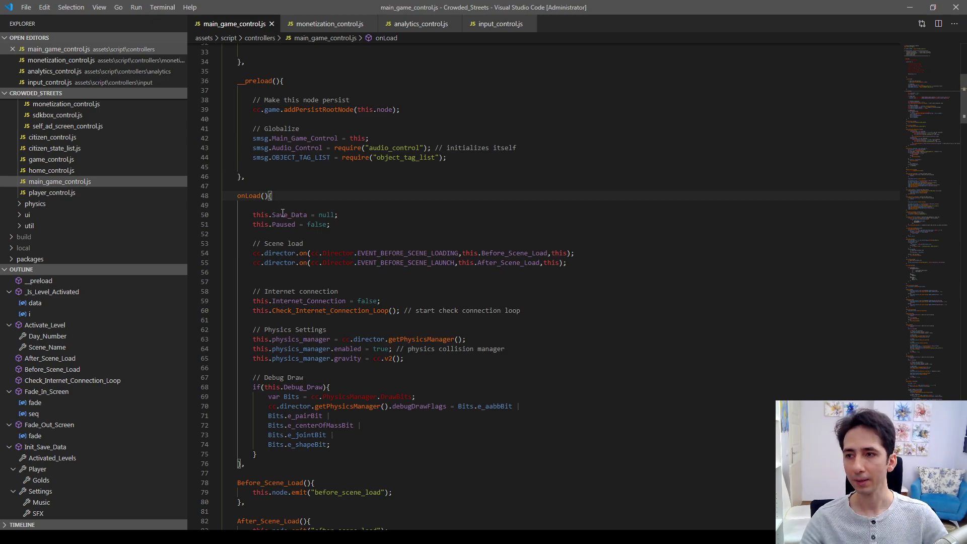
Step: Step through monetization_control.js, analytics_control.js and input_control.js __preload globals, ending on main_game_control.js
{"action": "left_click", "coordinate": [327, 23]}
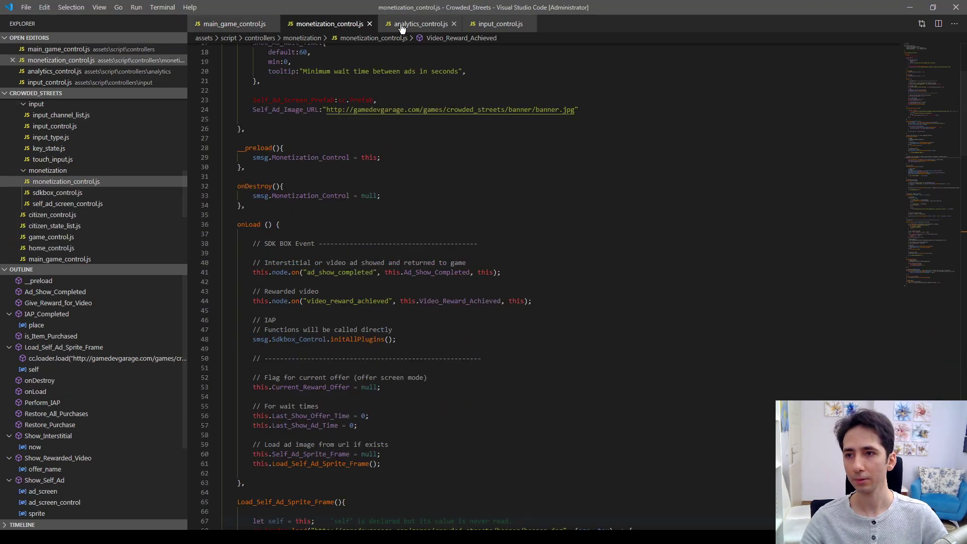
{"action": "left_click", "coordinate": [418, 23]}
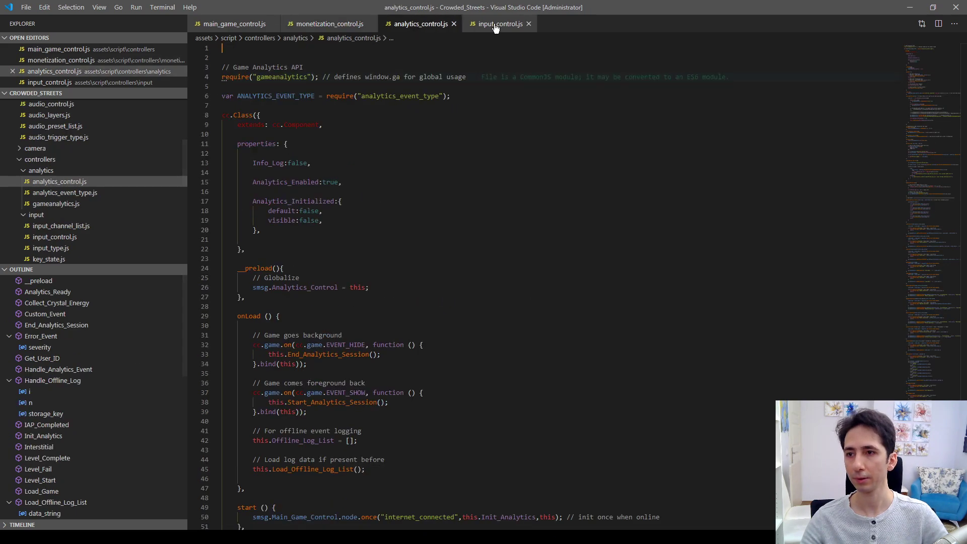
{"action": "left_click", "coordinate": [497, 23]}
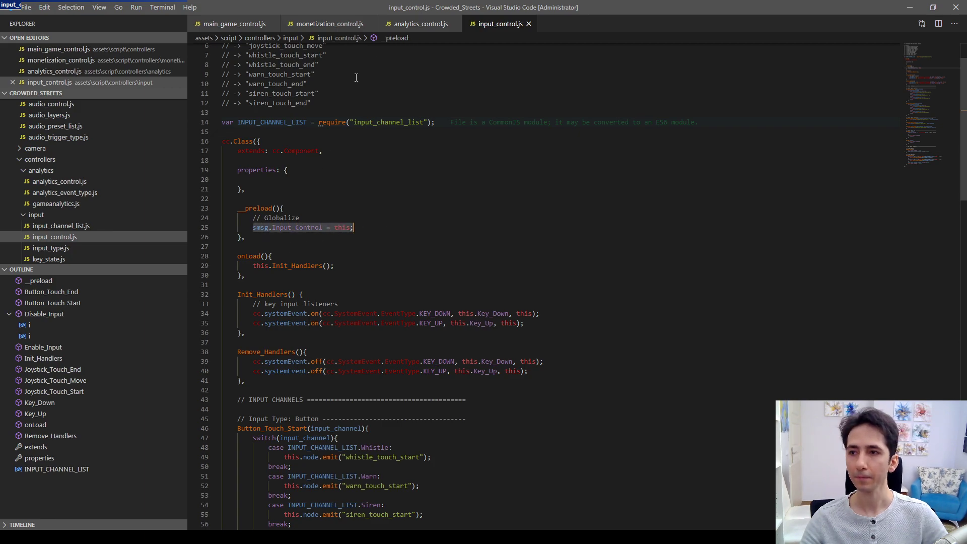
{"action": "left_click", "coordinate": [235, 24]}
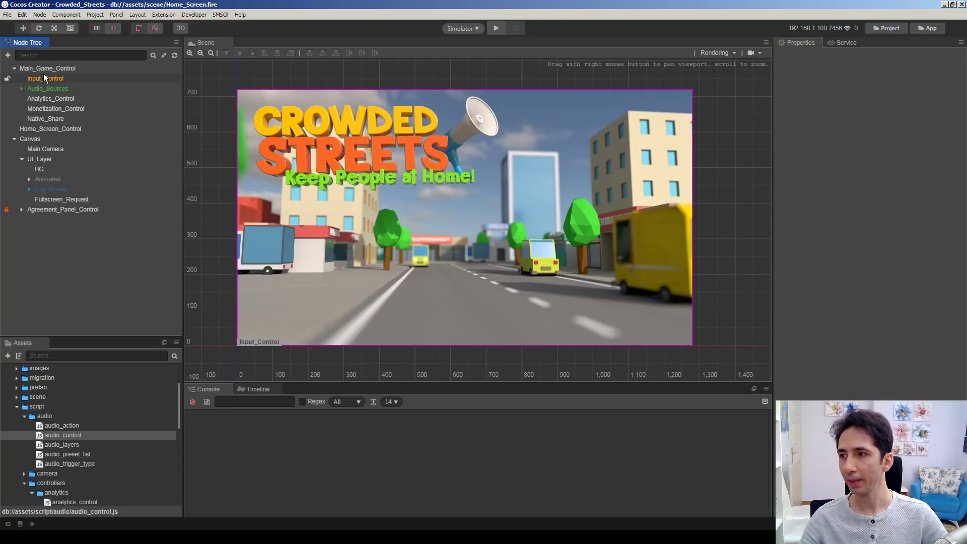
{"action": "left_click", "coordinate": [48, 68]}
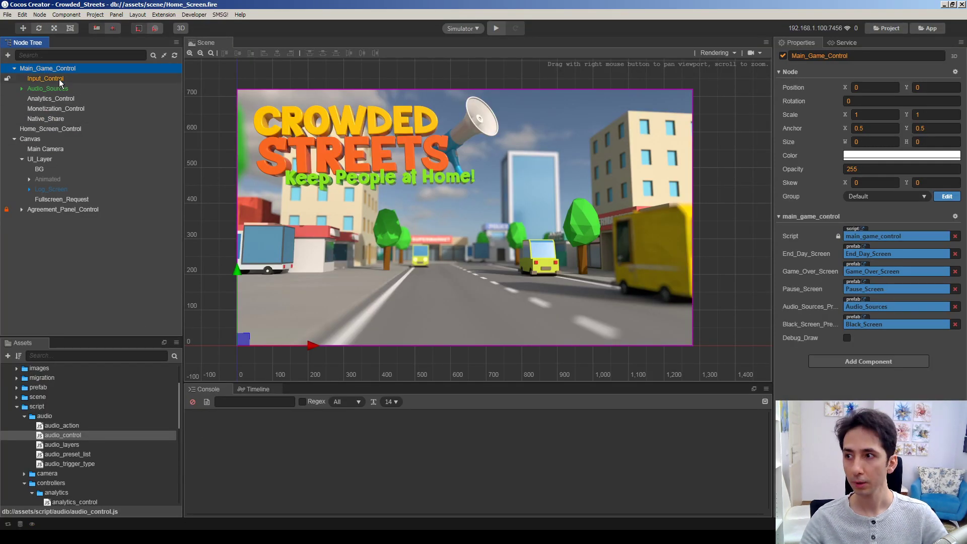
{"action": "left_click", "coordinate": [44, 79]}
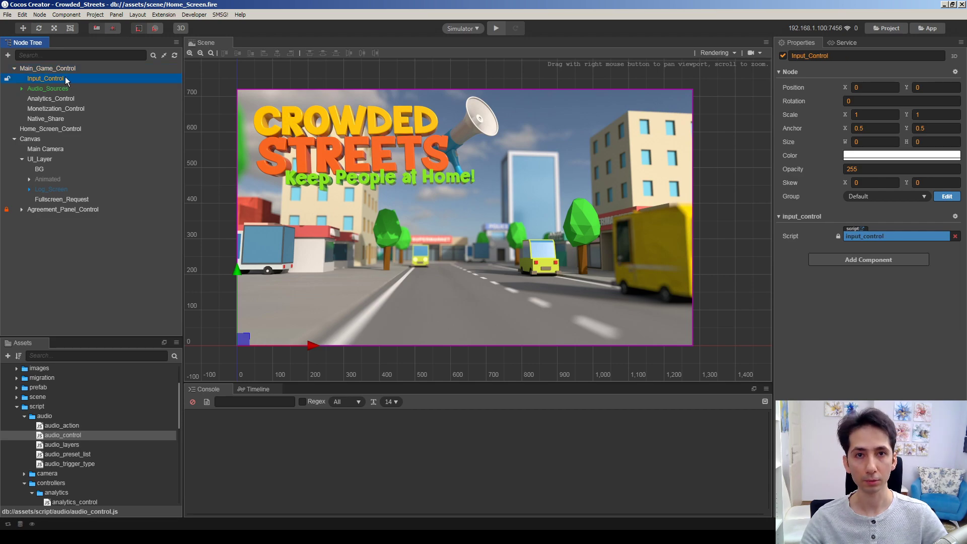
{"action": "left_click", "coordinate": [46, 119]}
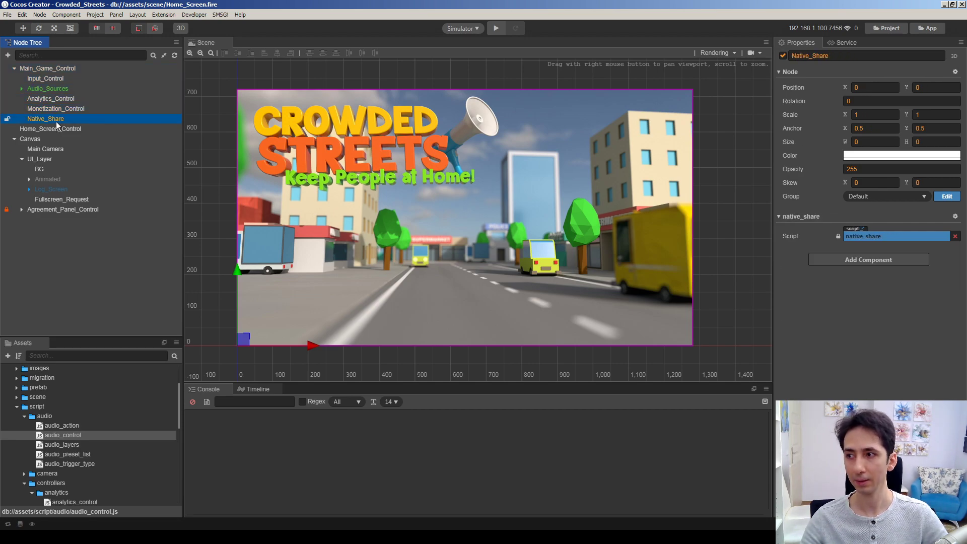
{"action": "left_click", "coordinate": [47, 68]}
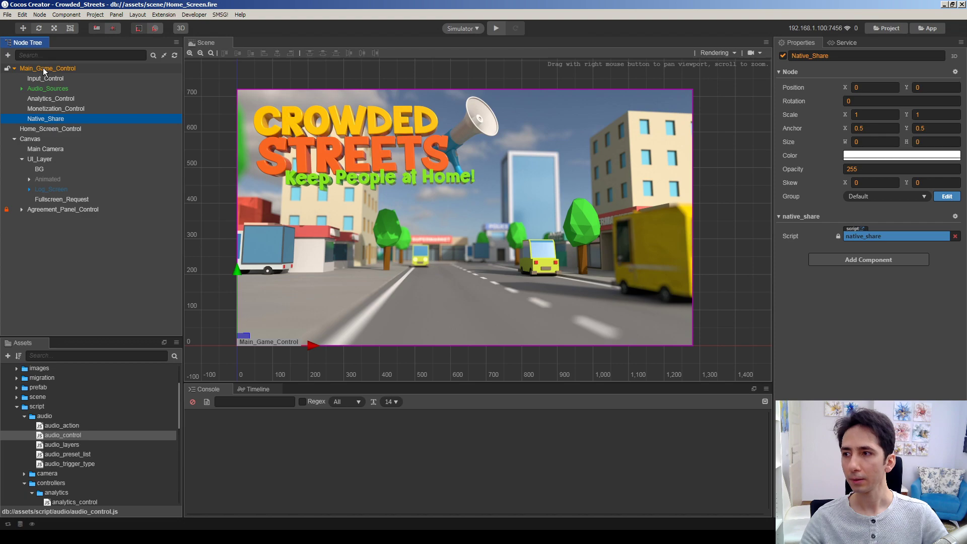
{"action": "left_click", "coordinate": [47, 67]}
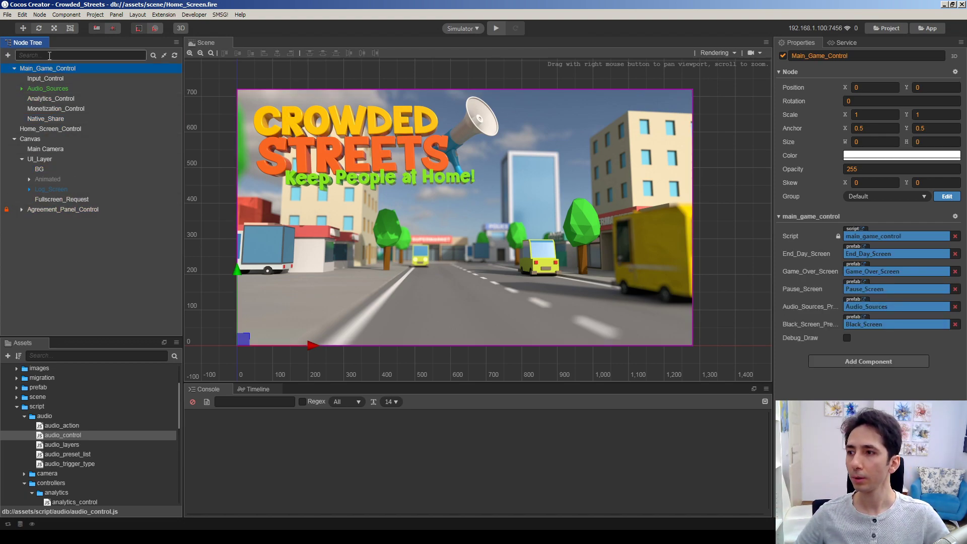
{"action": "left_click", "coordinate": [90, 245]}
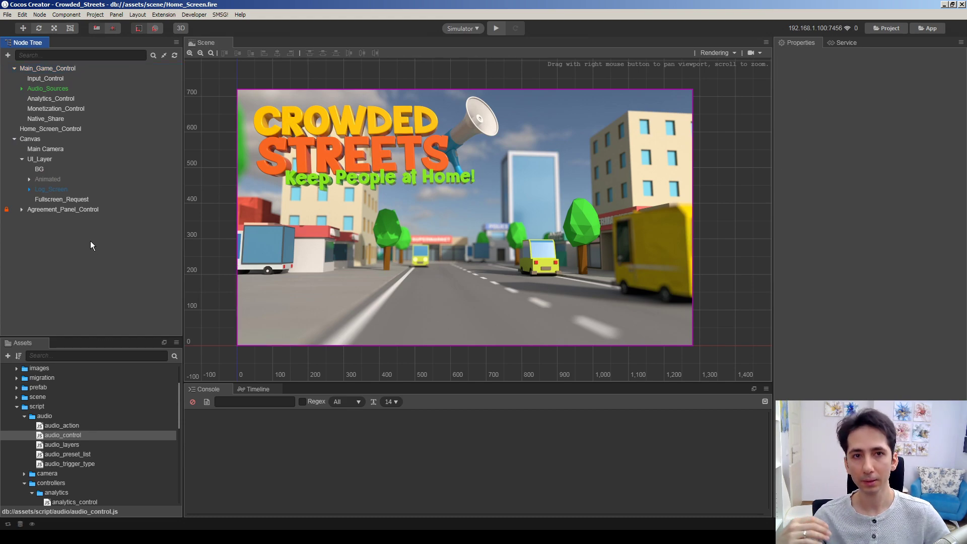
{"action": "left_click", "coordinate": [47, 67]}
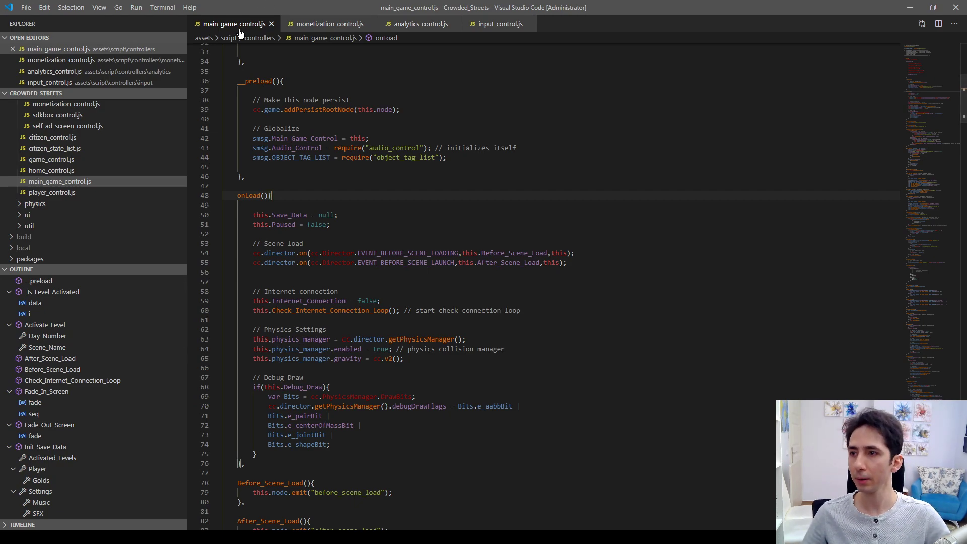
{"action": "scroll", "scroll_direction": "up", "scroll_amount": 3}
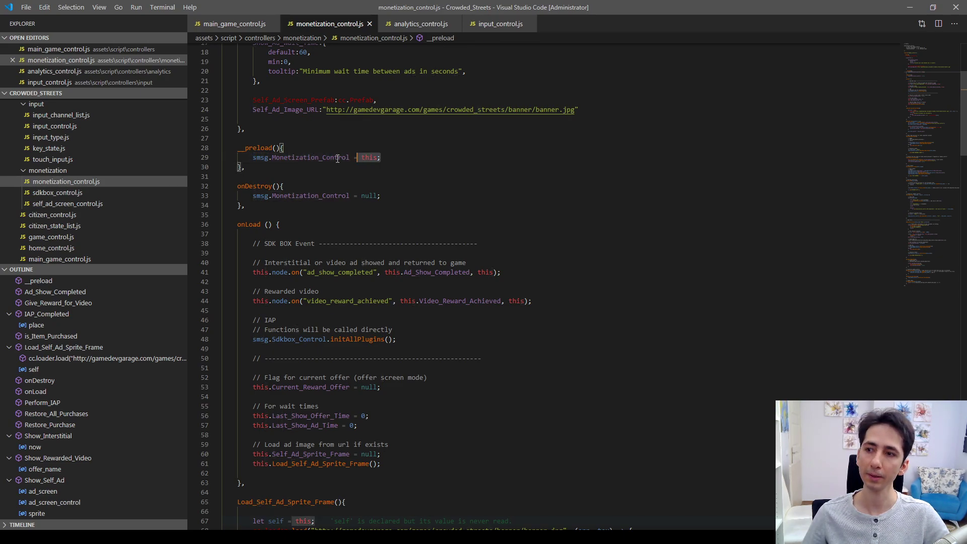
{"action": "left_click", "coordinate": [418, 23]}
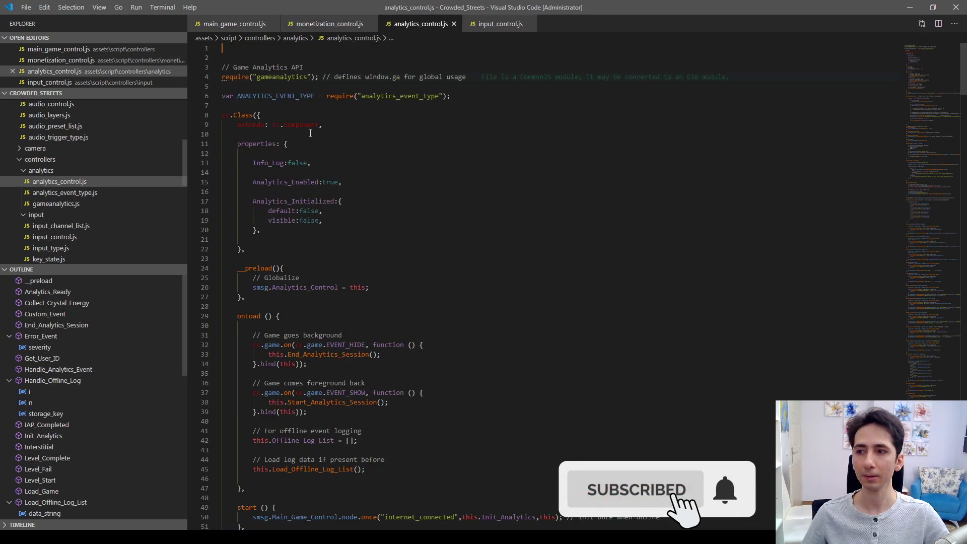
{"action": "scroll", "scroll_direction": "down", "scroll_amount": 3}
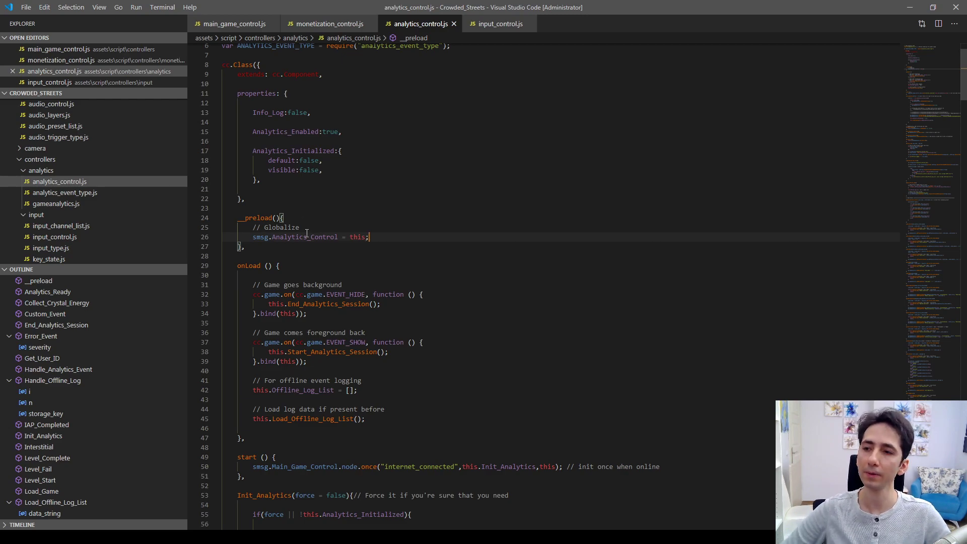
{"action": "left_click", "coordinate": [233, 23]}
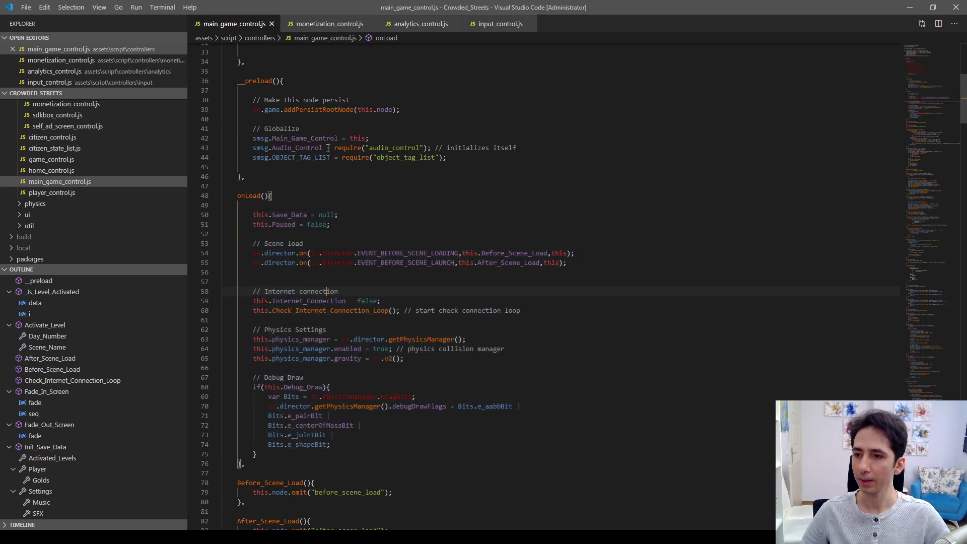
Step: Compare the globalizing __preload code in monetization, analytics and input controller scripts
{"action": "left_click", "coordinate": [326, 23]}
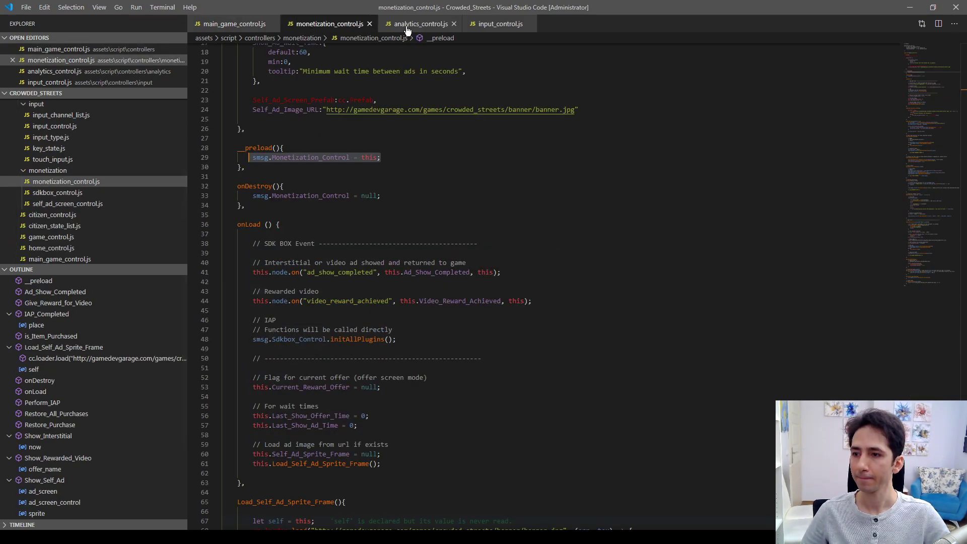
{"action": "left_click", "coordinate": [418, 23]}
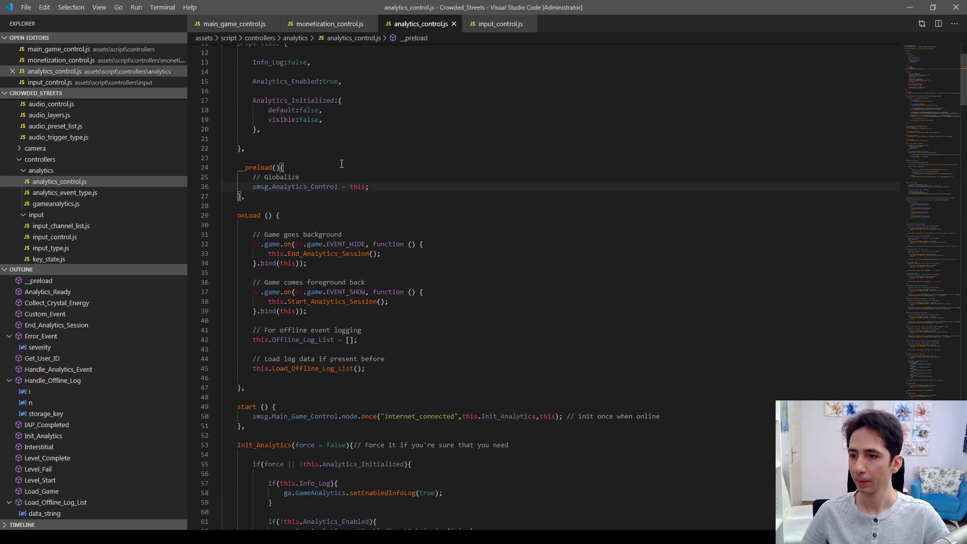
{"action": "left_click", "coordinate": [496, 23]}
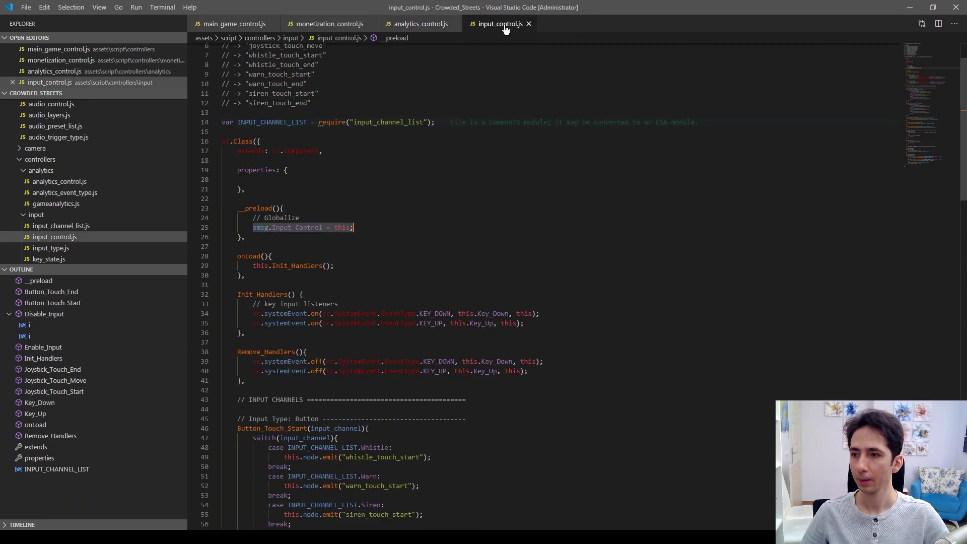
{"action": "scroll", "scroll_direction": "down", "scroll_amount": 3}
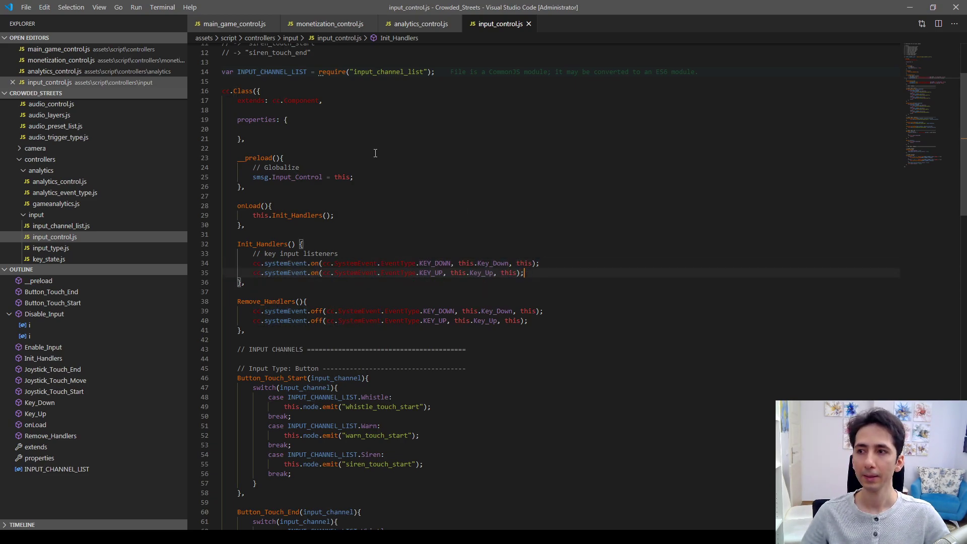
{"action": "mouse_move", "coordinate": [233, 23]}
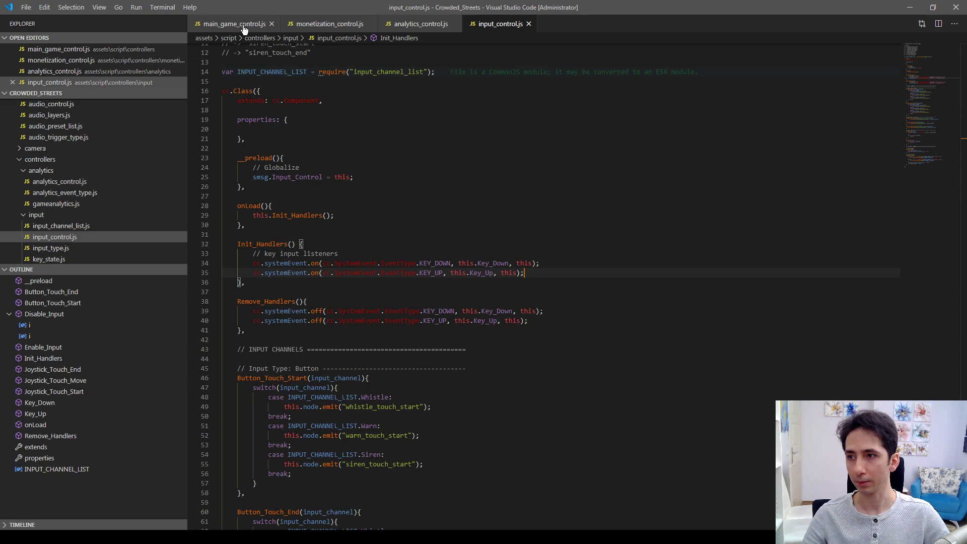
Step: Check main_game_control.js, then return to input_control.js to add blank lines inside onLoad
{"action": "left_click", "coordinate": [233, 23]}
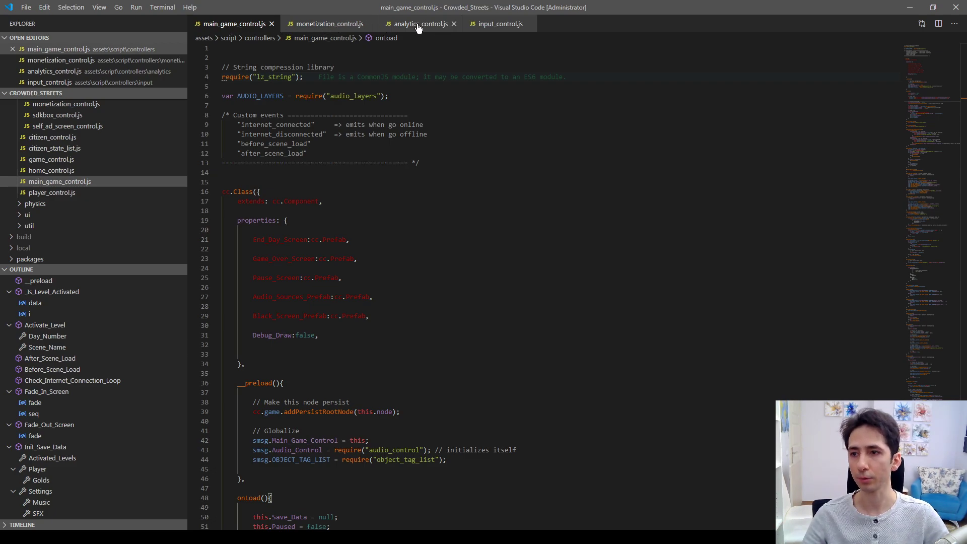
{"action": "left_click", "coordinate": [497, 23]}
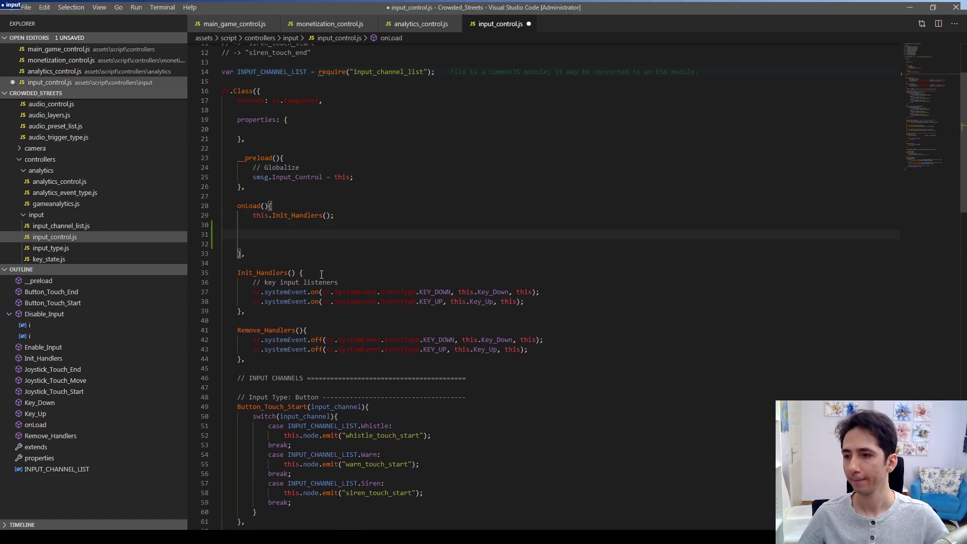
{"action": "type", "text": "cc."}
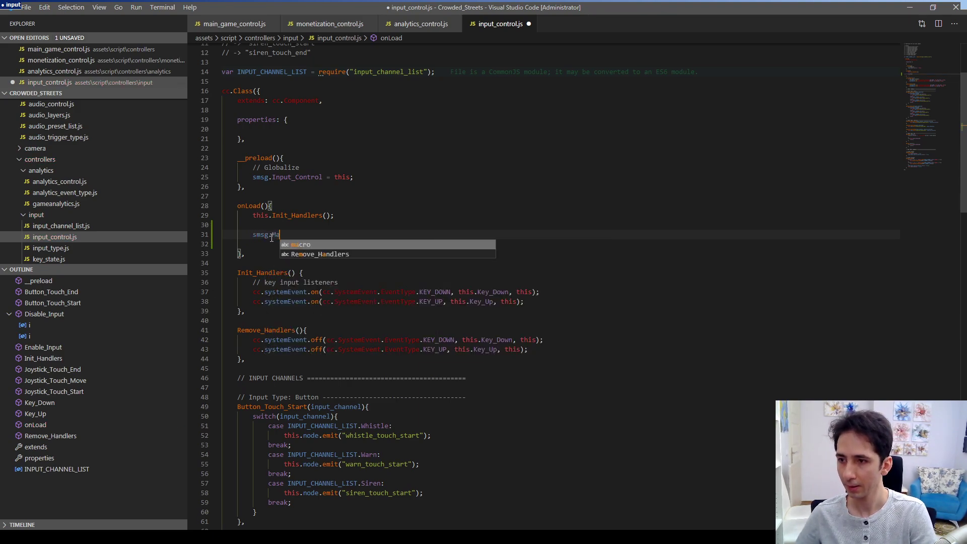
{"action": "type", "text": "Main_Game"}
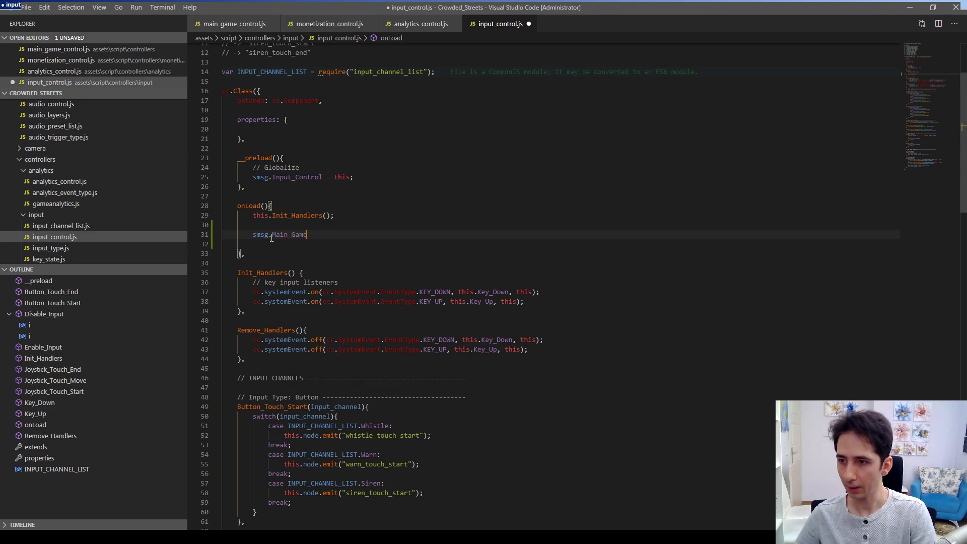
{"action": "type", "text": "_Control."}
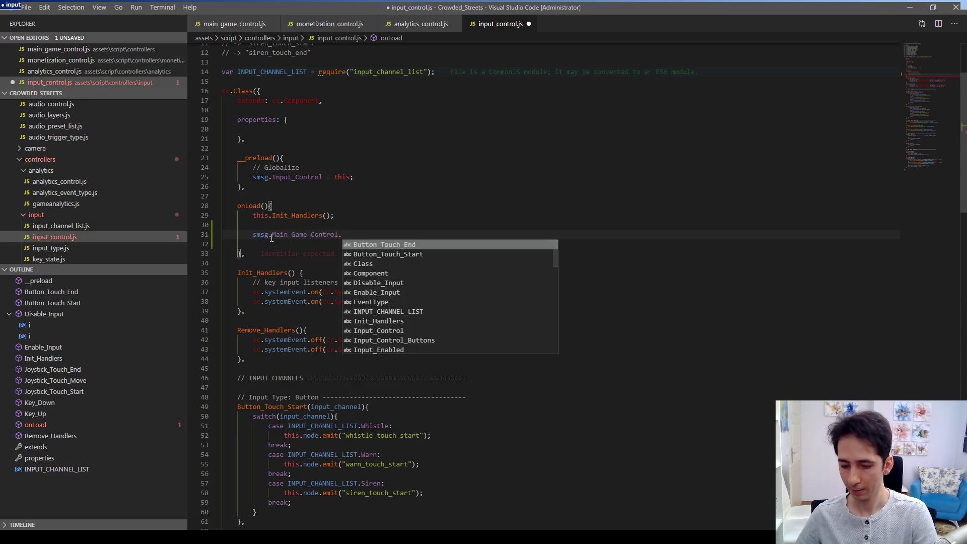
{"action": "type", "text": ".nod"}
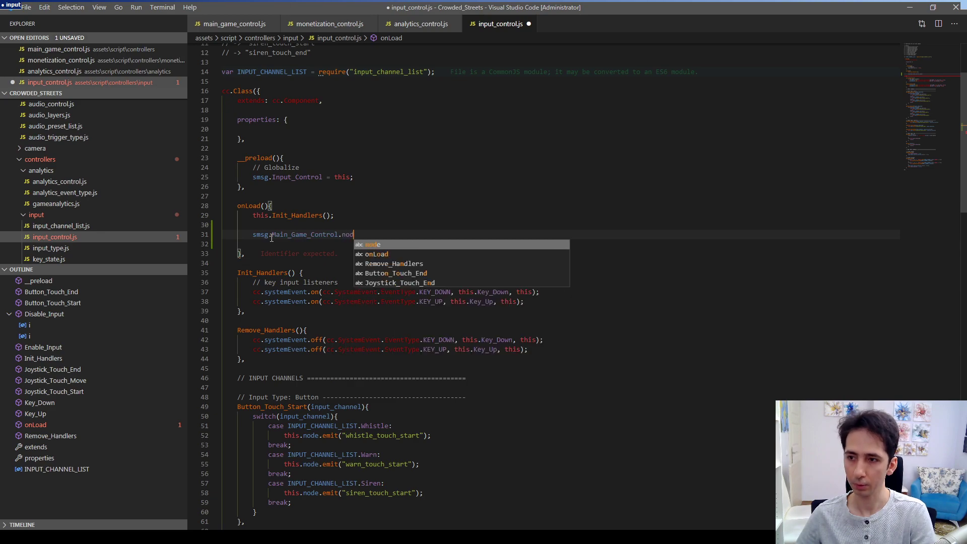
{"action": "type", "text": ".on(\""}
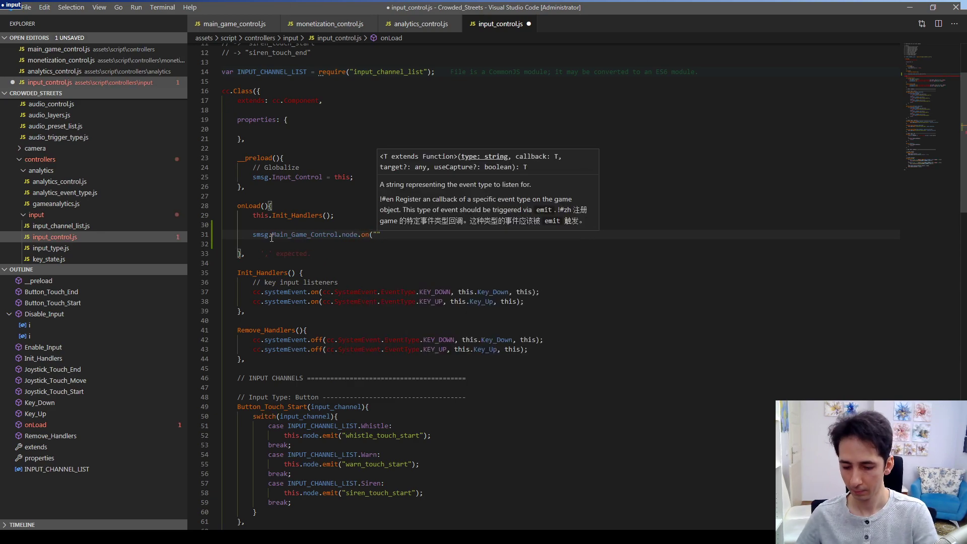
{"action": "type", "text": "game_paused"}
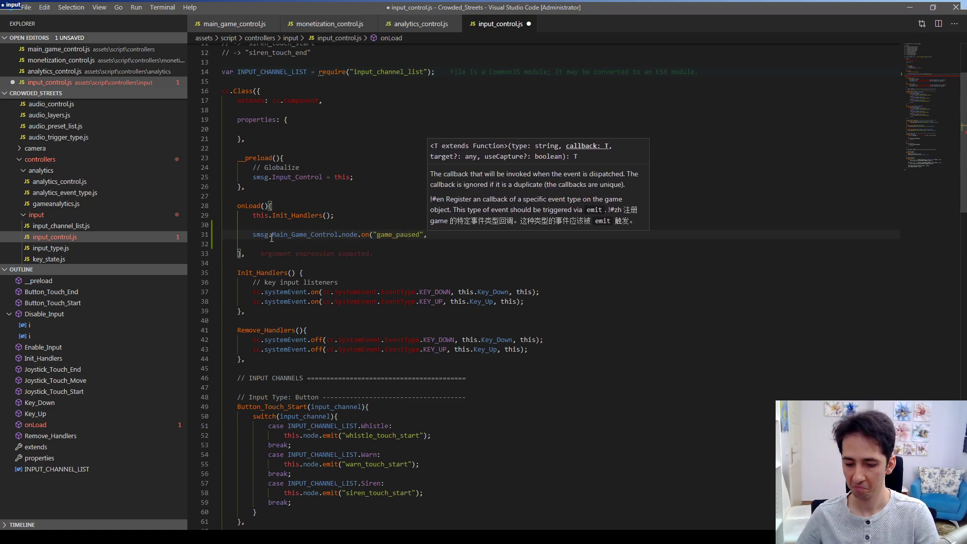
{"action": "type", "text": "thi"}
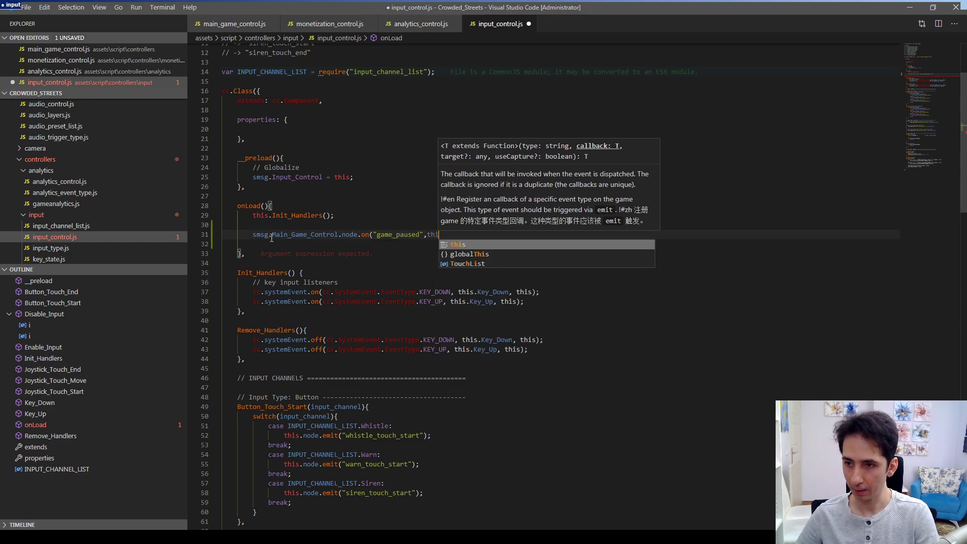
{"action": "type", "text": "s.Game_P"}
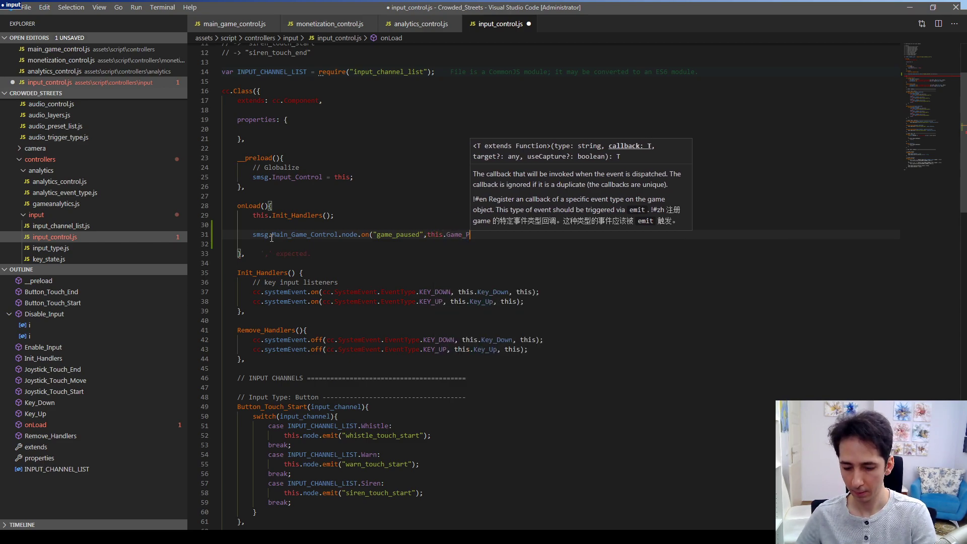
{"action": "type", "text": "aused"}
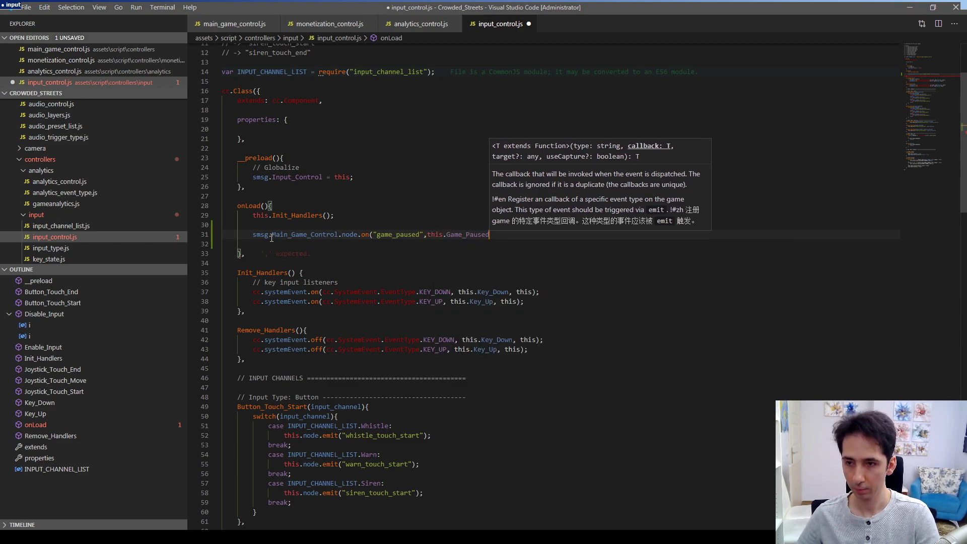
{"action": "type", "text": ","}
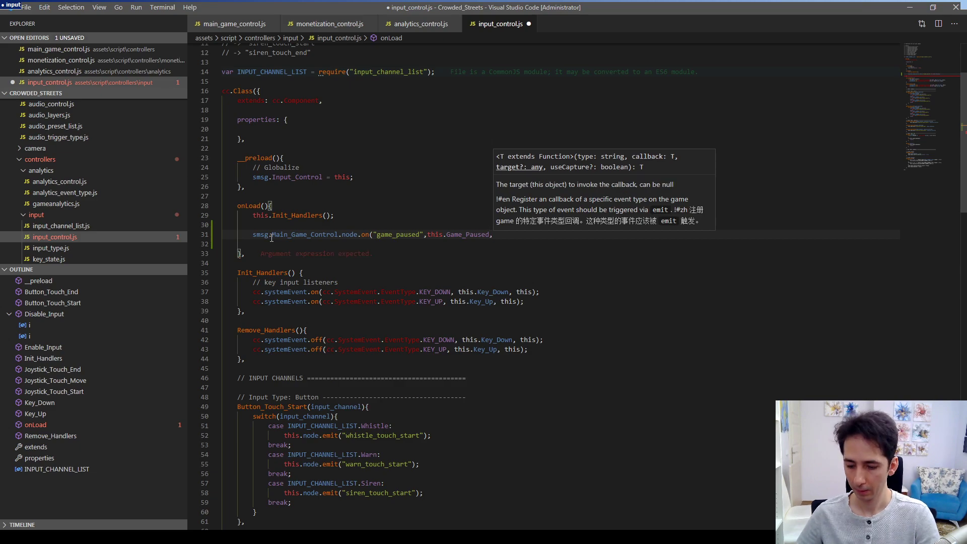
{"action": "type", "text": "this);"}
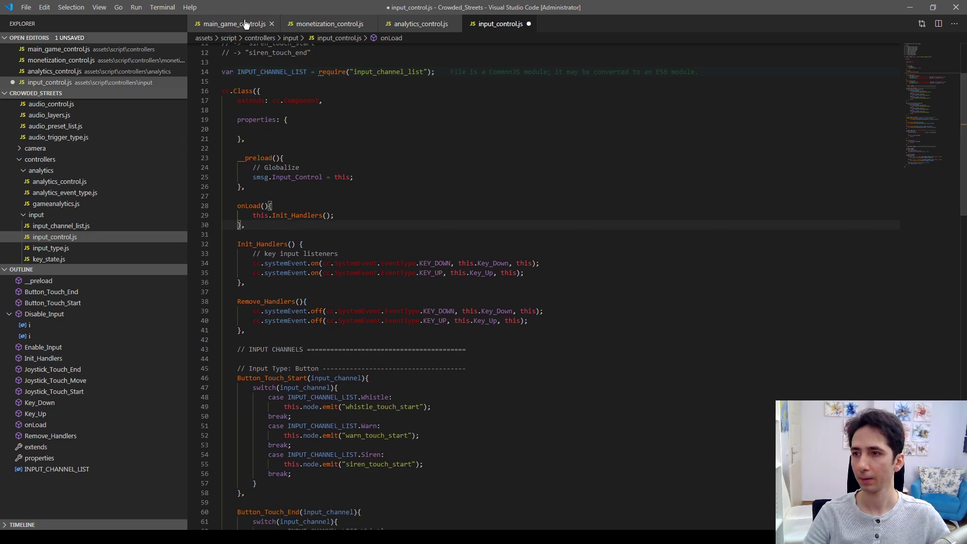
Step: Show main_game_control.js onLoad with its scene-load listeners and physics settings, selection cleared
{"action": "left_click", "coordinate": [232, 24]}
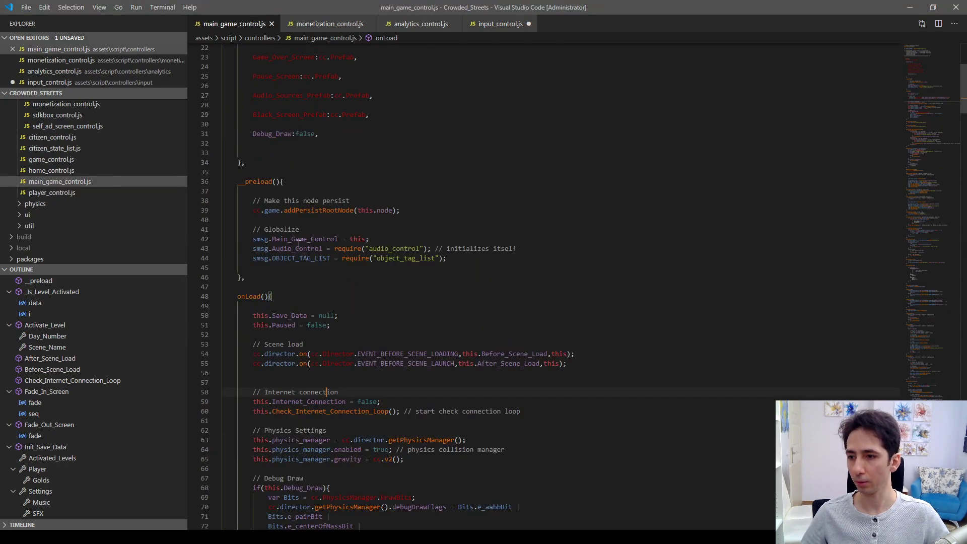
{"action": "scroll", "scroll_direction": "down", "scroll_amount": 3}
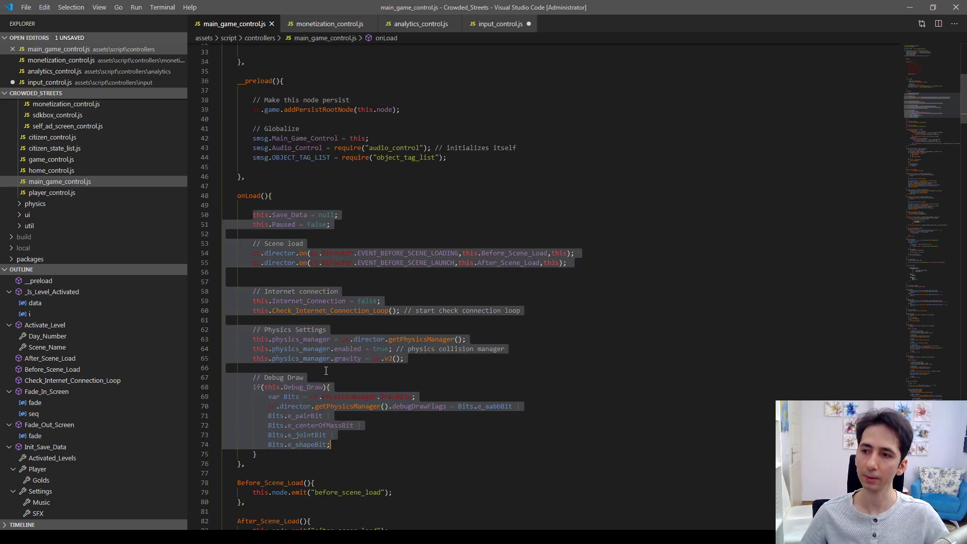
{"action": "left_click", "coordinate": [320, 282]}
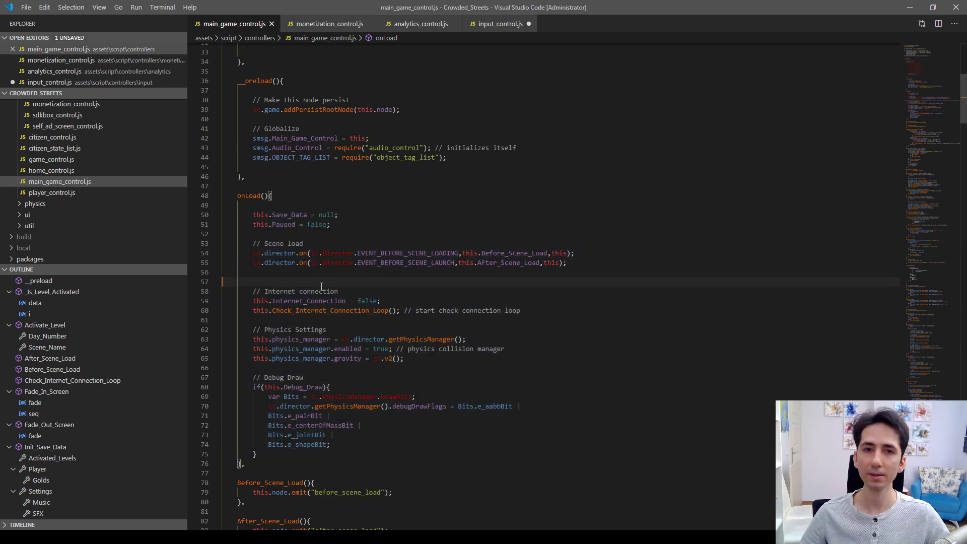
{"action": "mouse_move", "coordinate": [304, 300]}
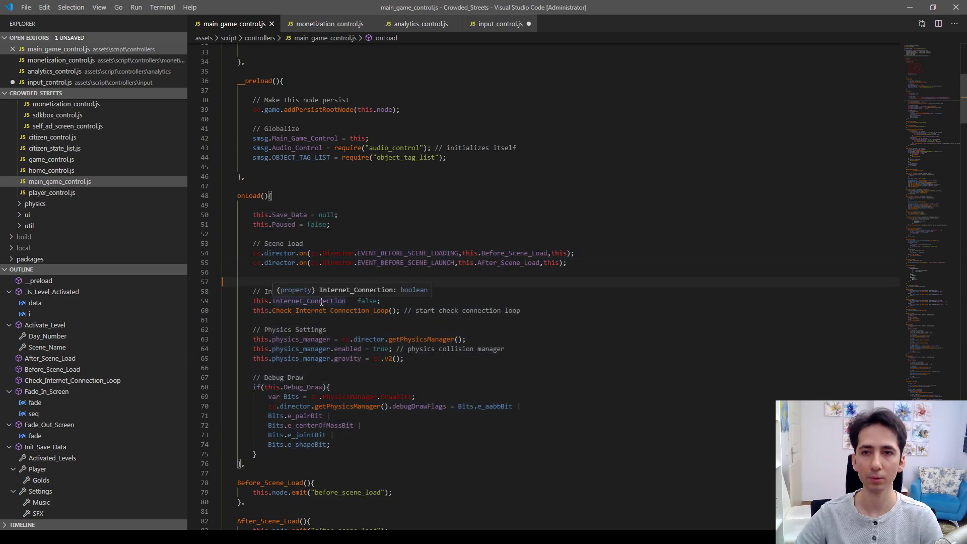